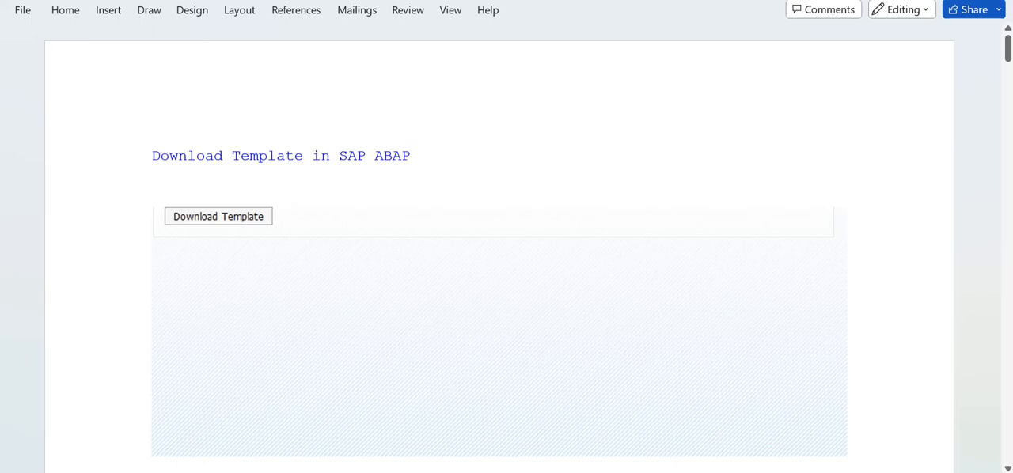
mouse_move(482, 450)
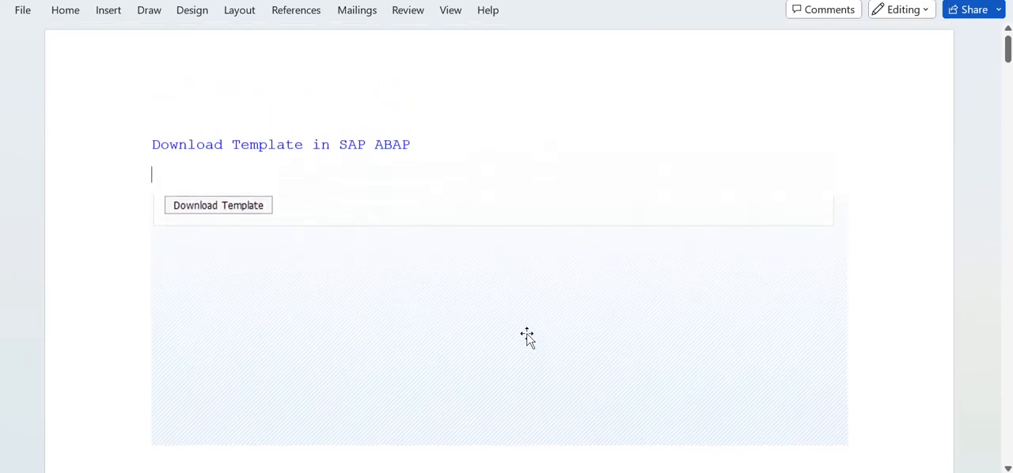
mouse_move(376, 193)
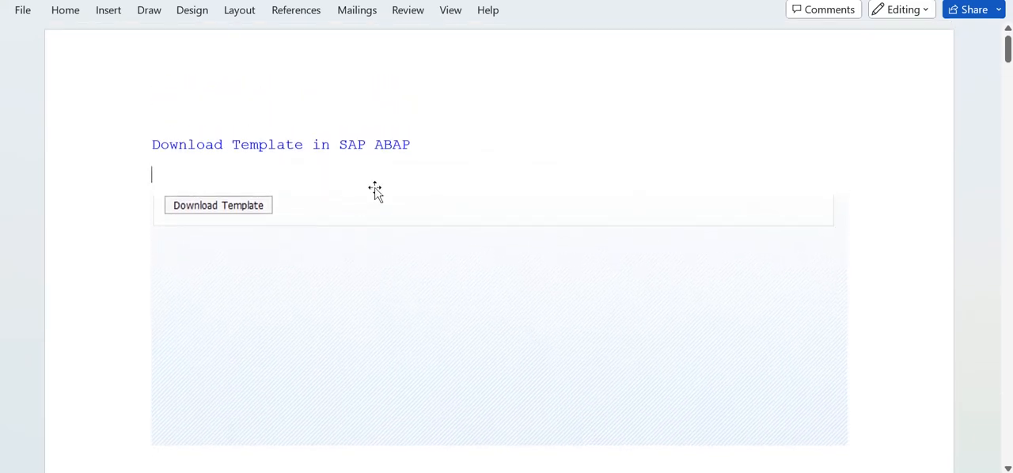
mouse_move(112, 149)
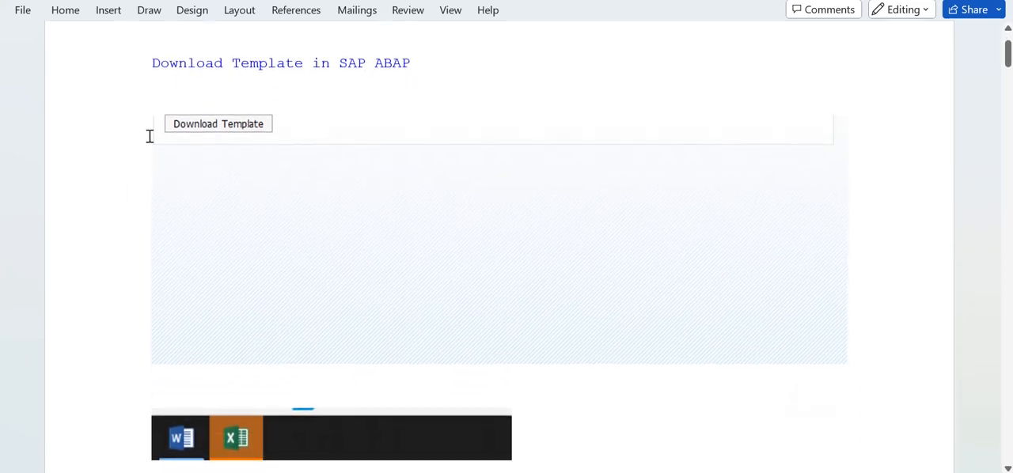
- Scroll through the ABAP download code, selecting a word and entering gv_excel
scroll("down", 3)
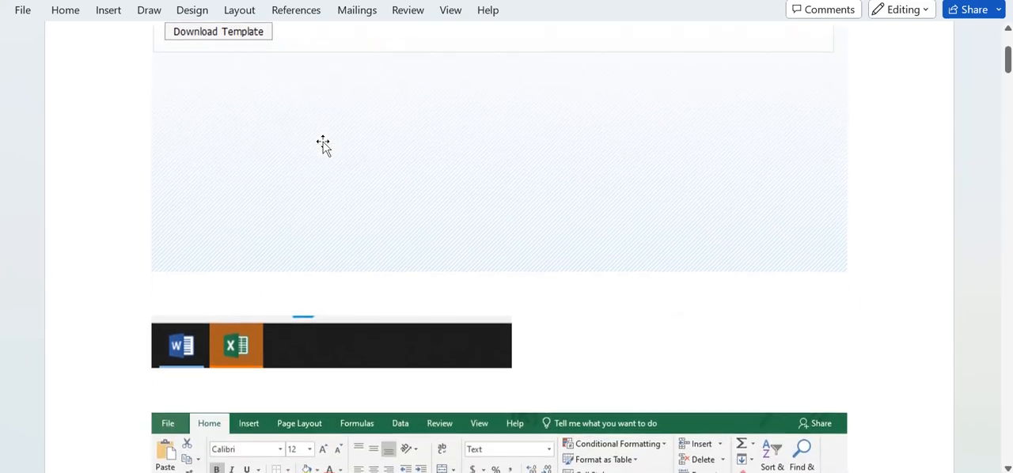
scroll("down", 3)
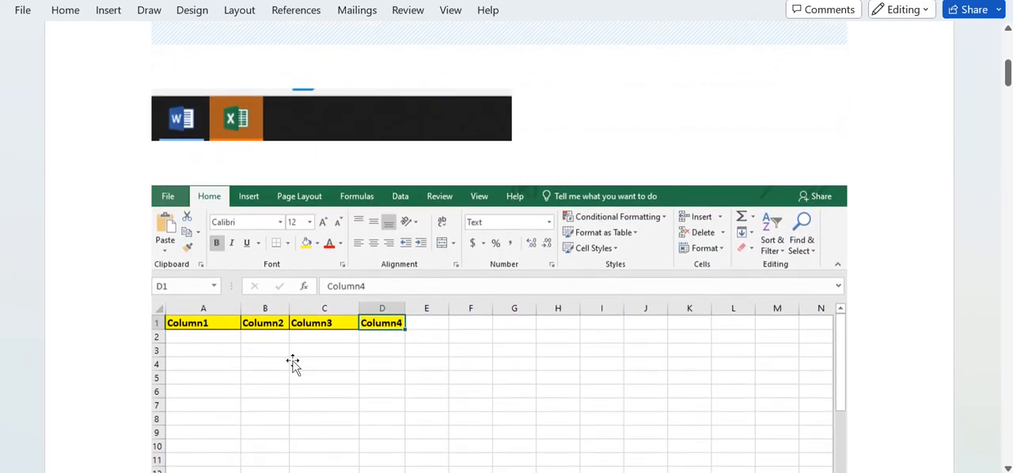
mouse_move(209, 342)
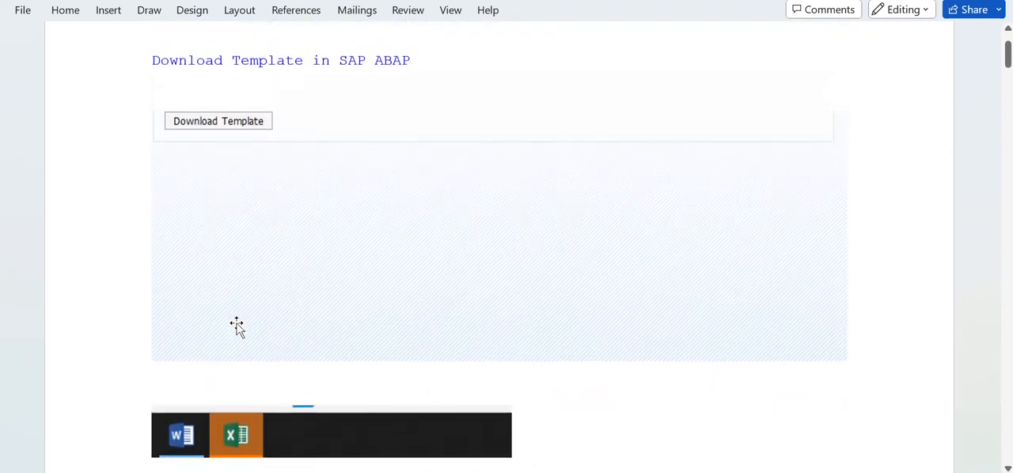
scroll("down", 3)
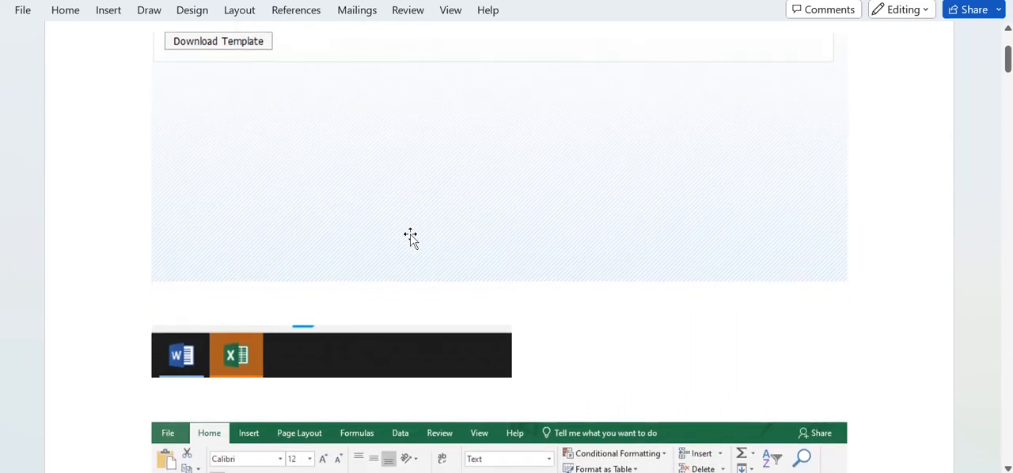
scroll("down", 3)
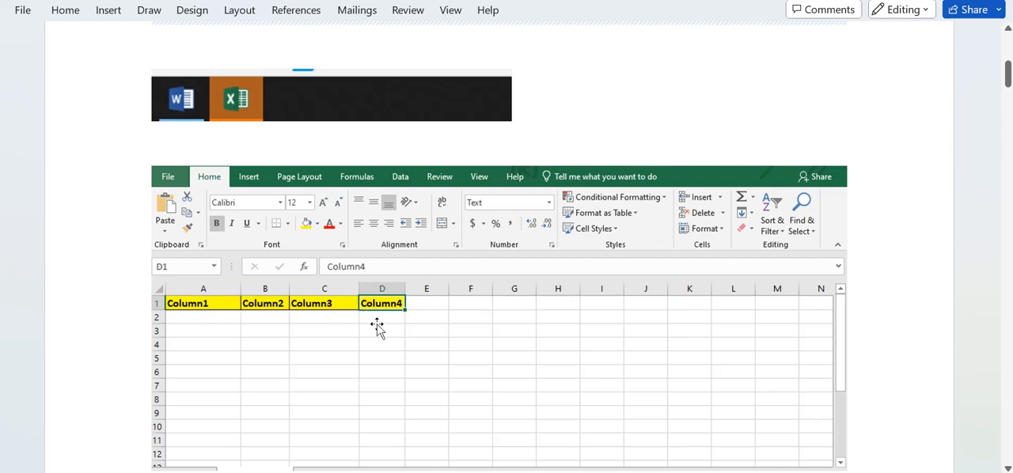
mouse_move(584, 307)
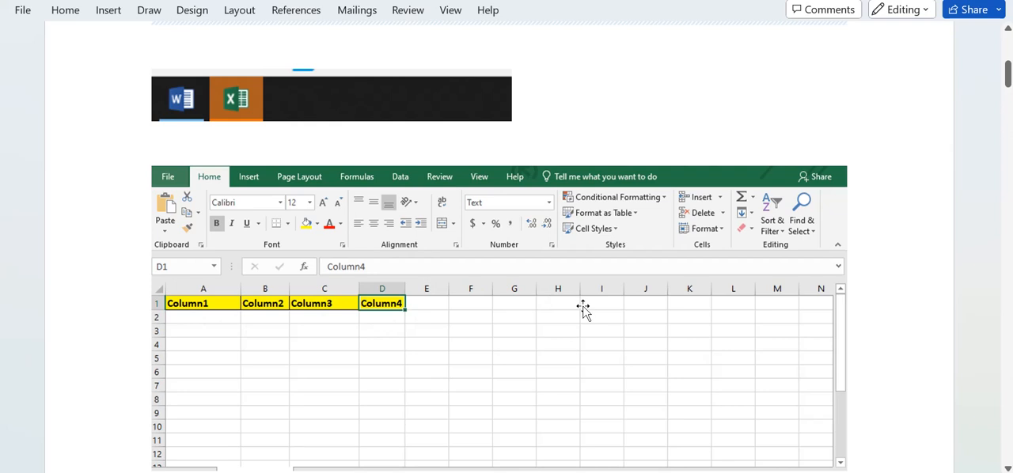
mouse_move(725, 324)
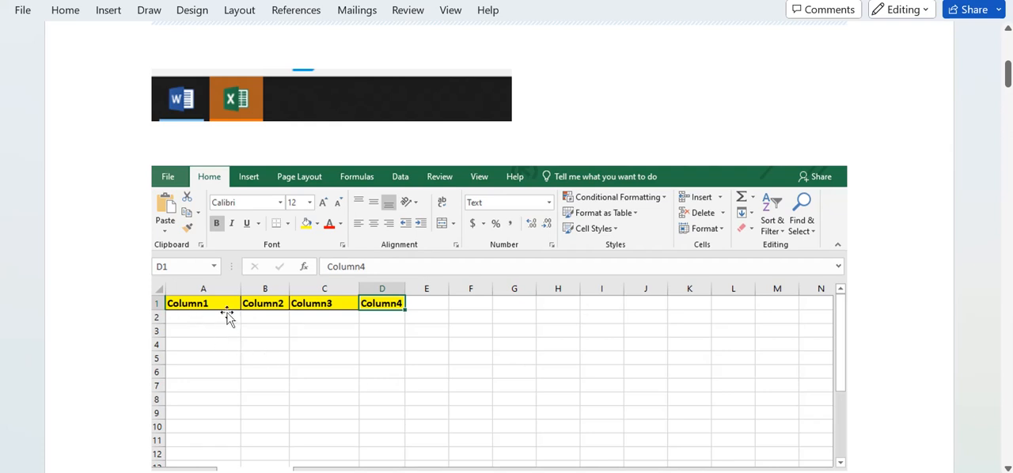
mouse_move(340, 315)
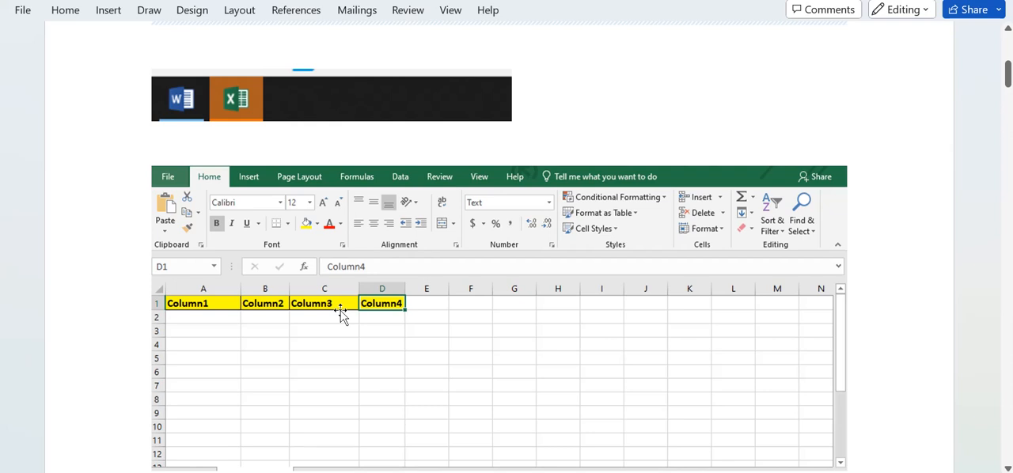
mouse_move(262, 320)
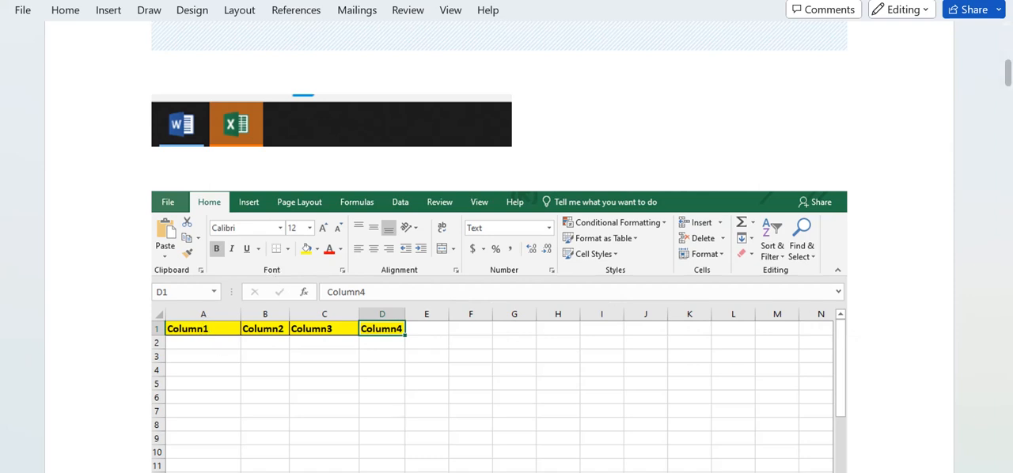
mouse_move(307, 339)
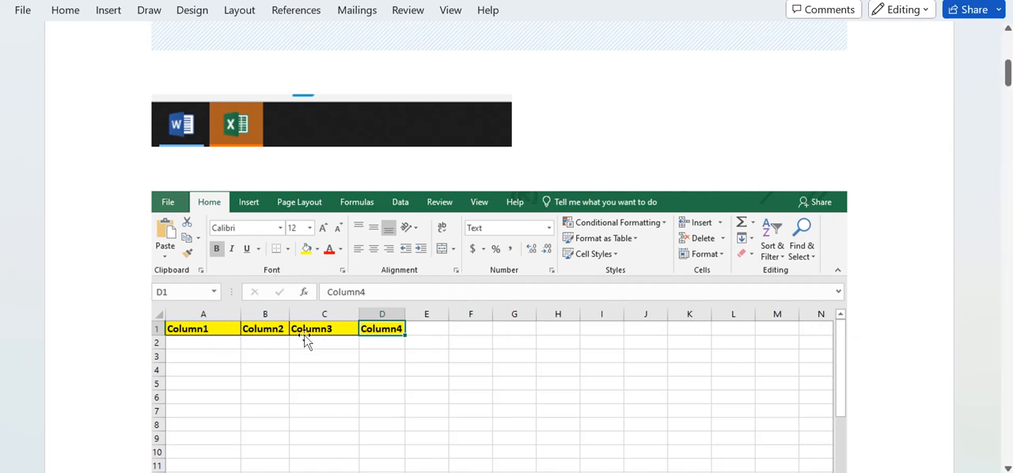
mouse_move(703, 360)
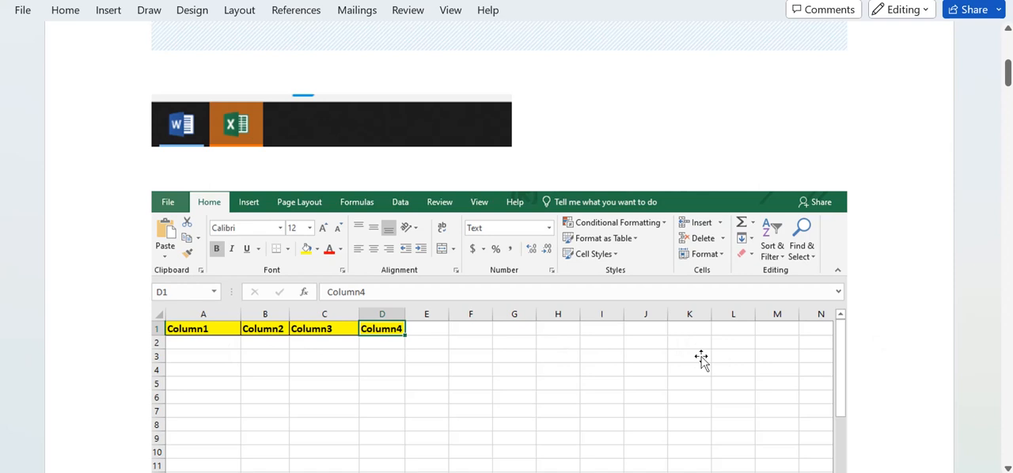
scroll("down", 3)
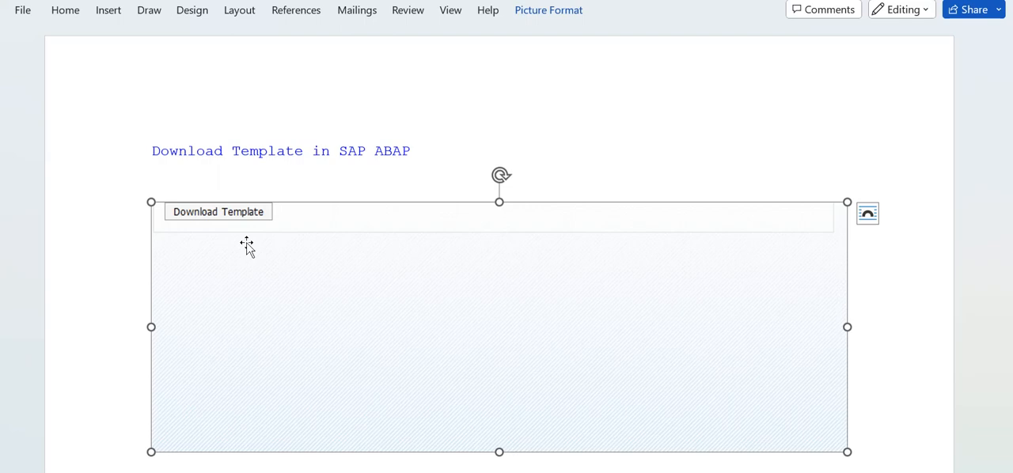
scroll("down", 3)
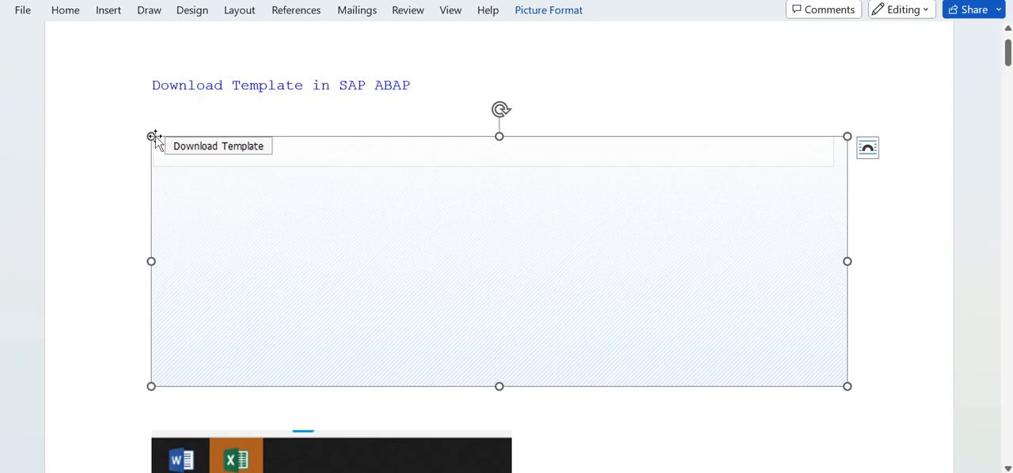
mouse_move(461, 151)
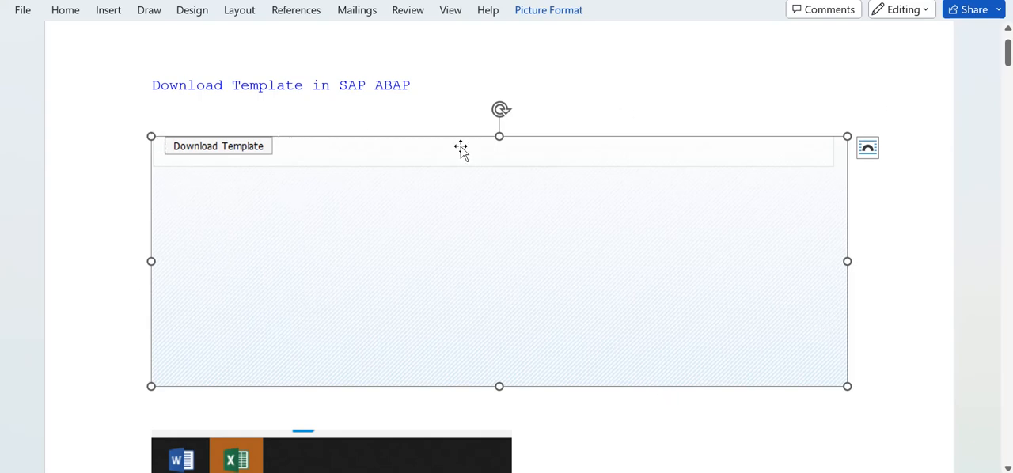
mouse_move(315, 114)
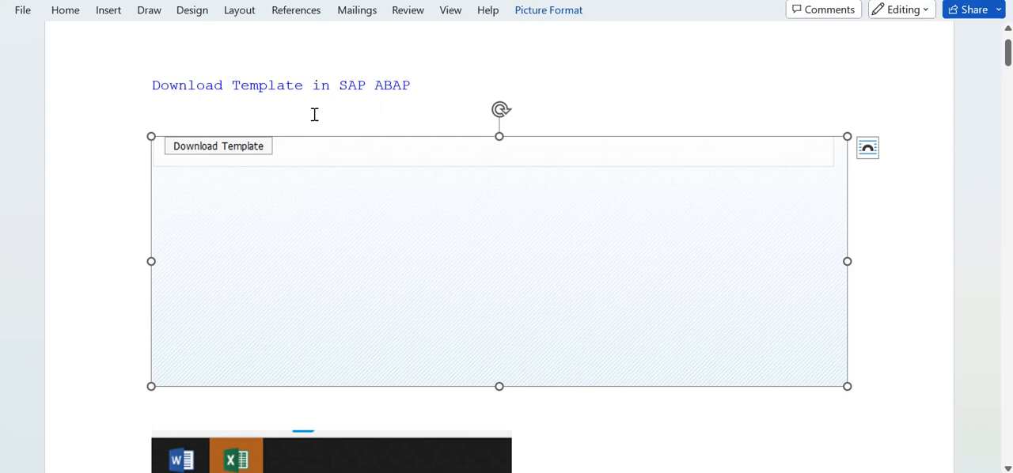
mouse_move(214, 164)
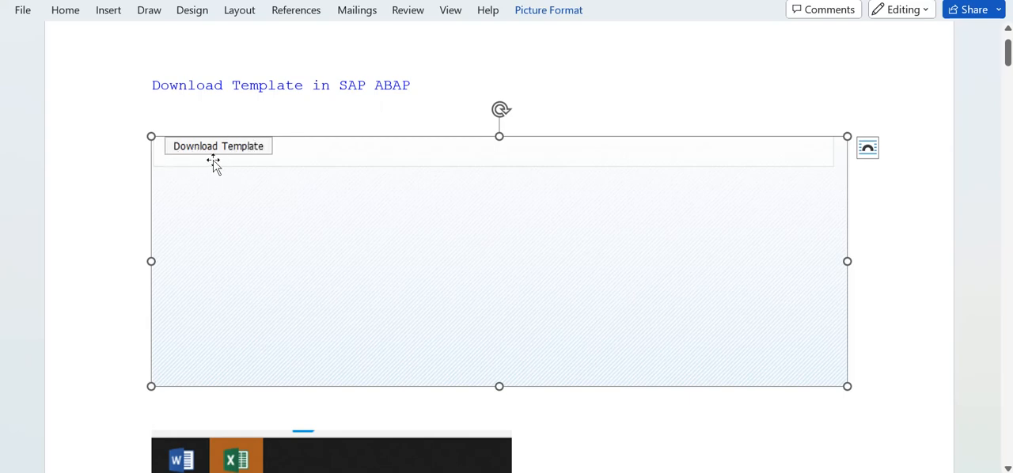
mouse_move(336, 159)
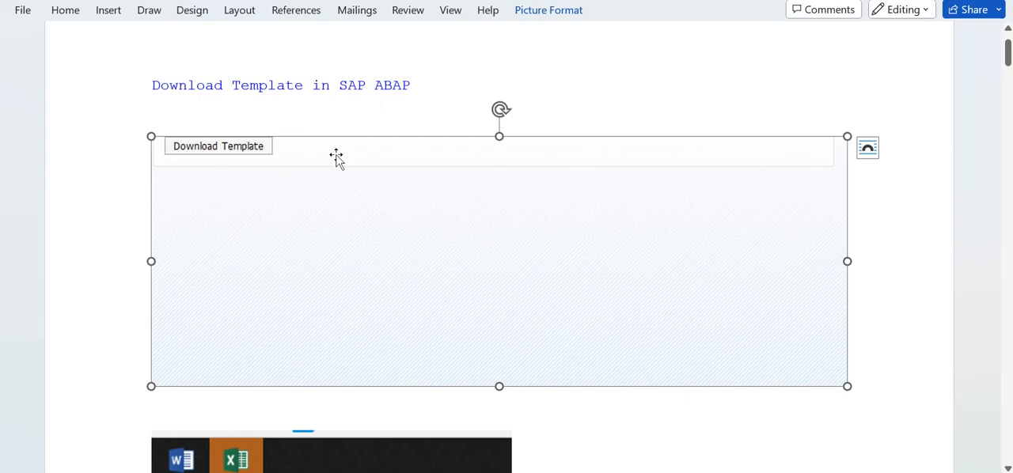
mouse_move(269, 170)
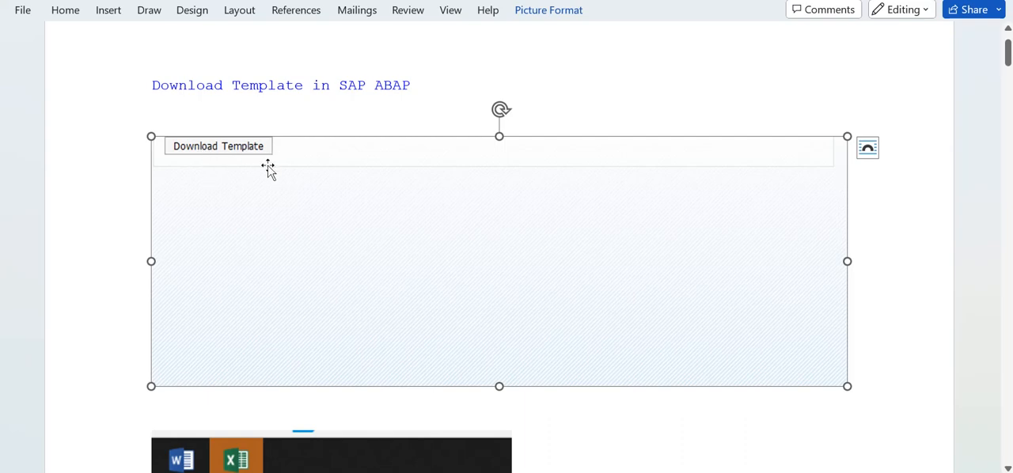
scroll("down", 3)
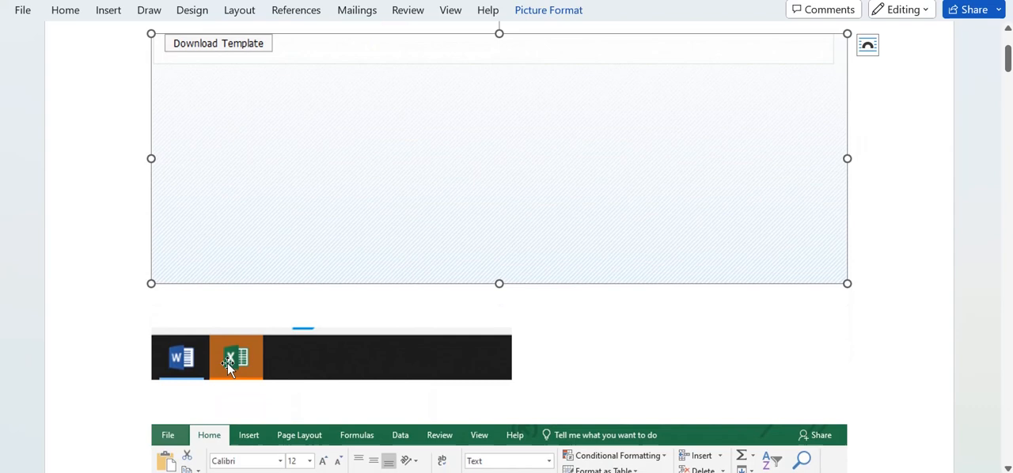
mouse_move(284, 372)
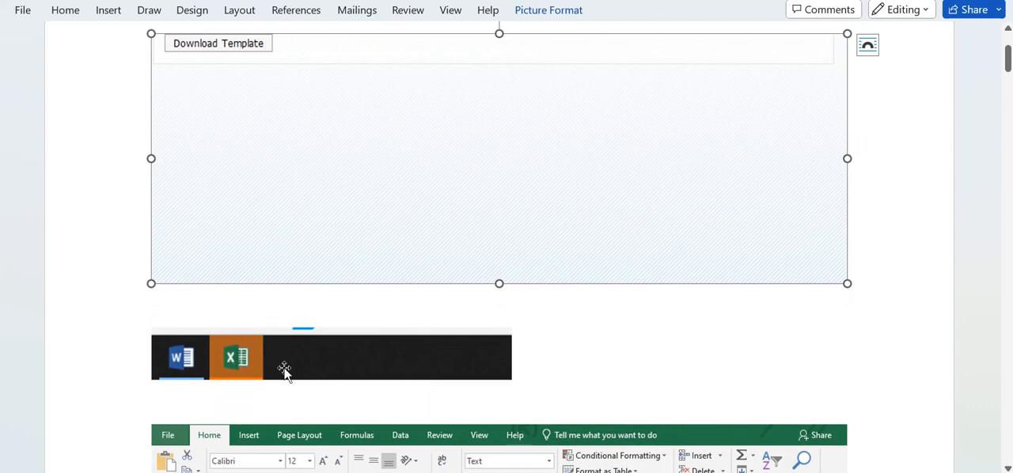
mouse_move(315, 350)
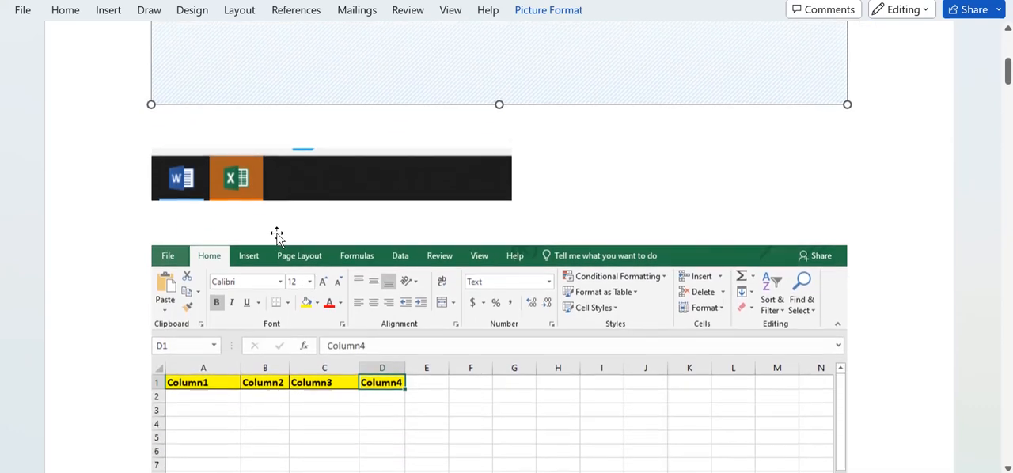
scroll("down", 3)
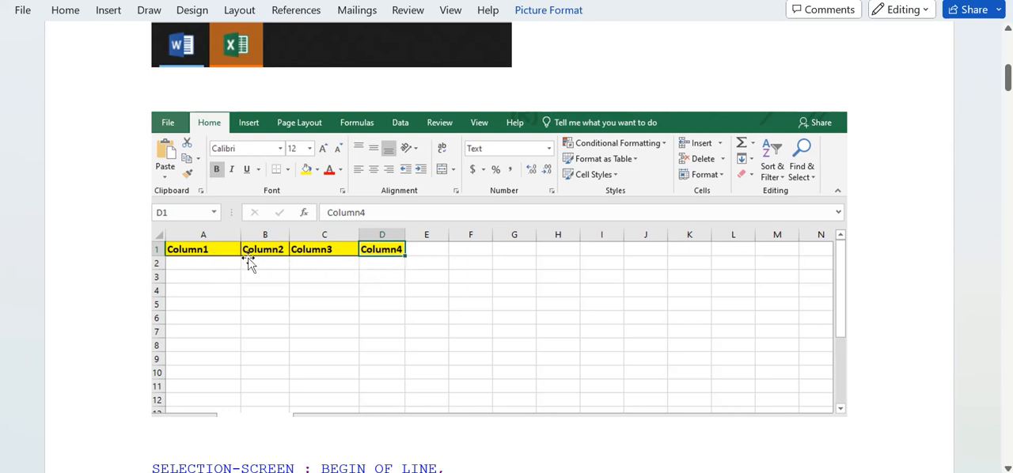
mouse_move(402, 262)
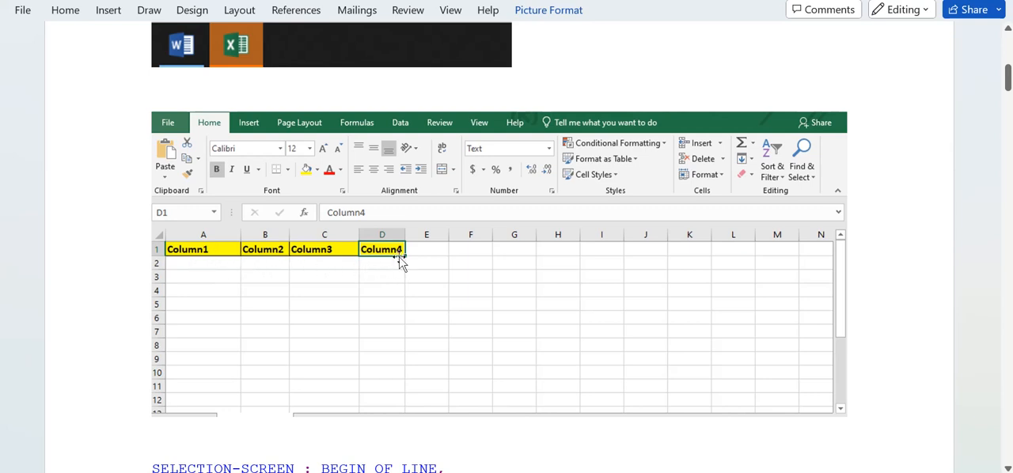
mouse_move(488, 263)
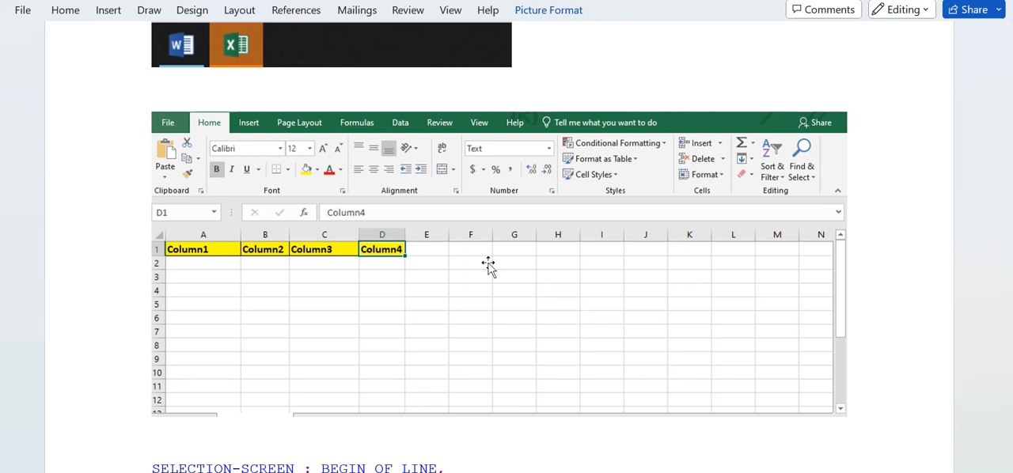
scroll("down", 3)
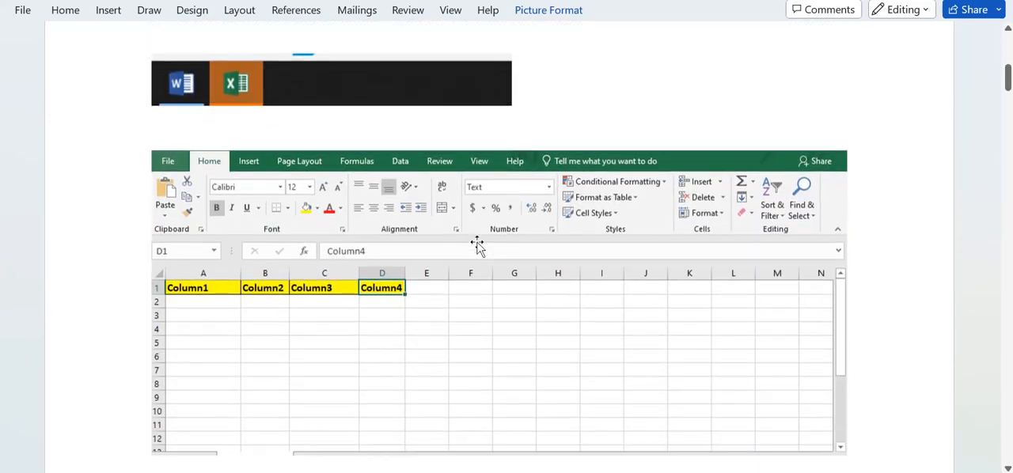
scroll("down", 3)
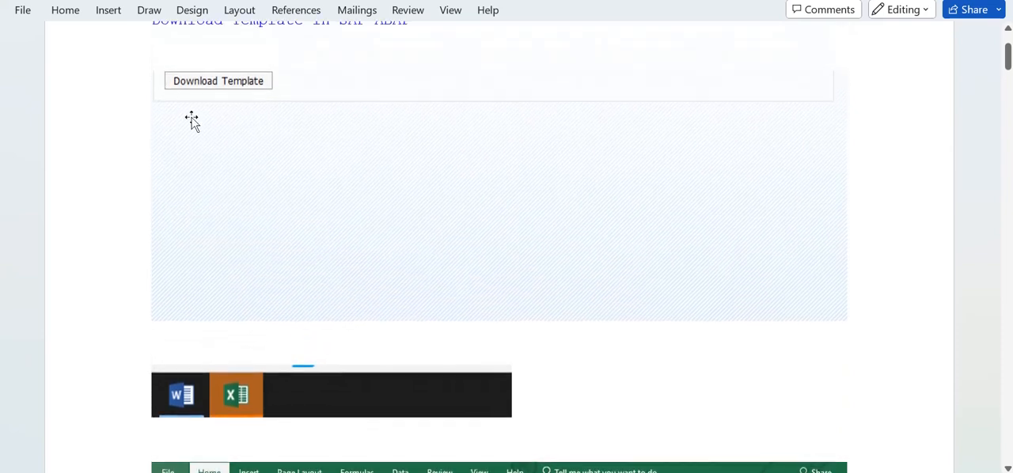
mouse_move(204, 117)
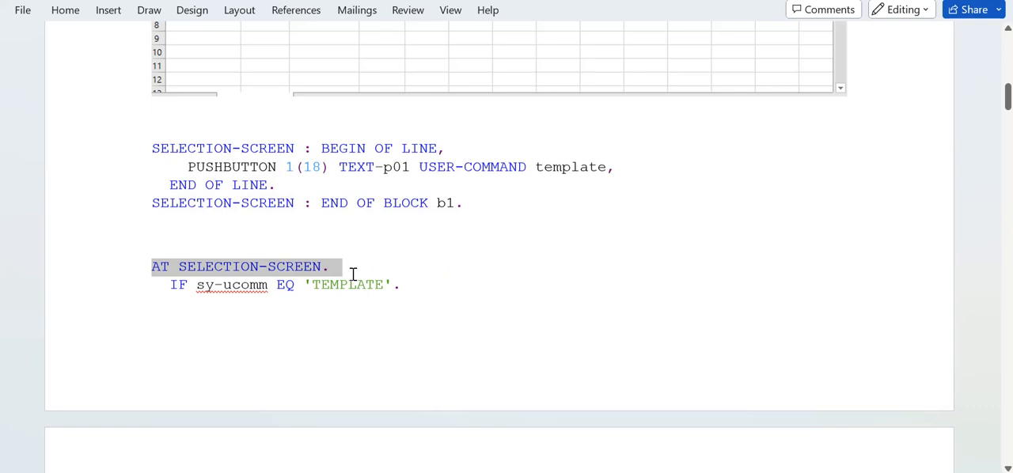
scroll("down", 3)
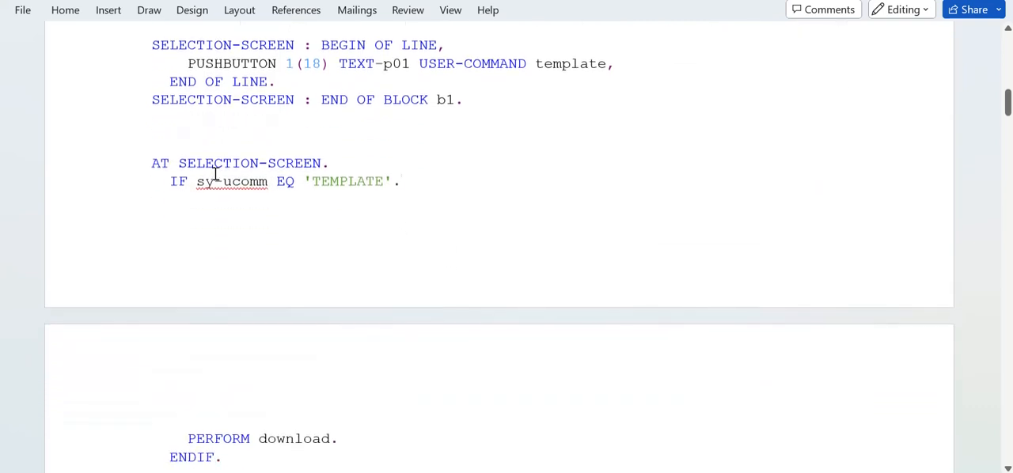
double_click(179, 181)
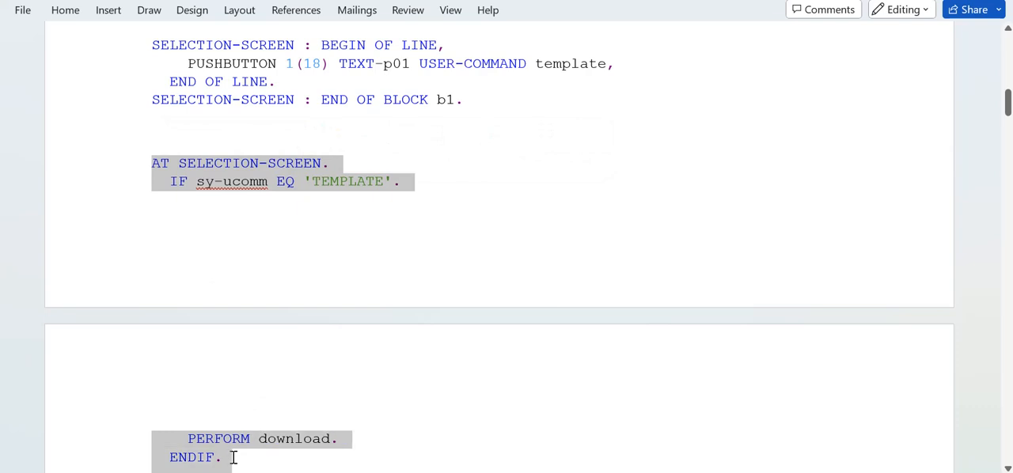
scroll("down", 3)
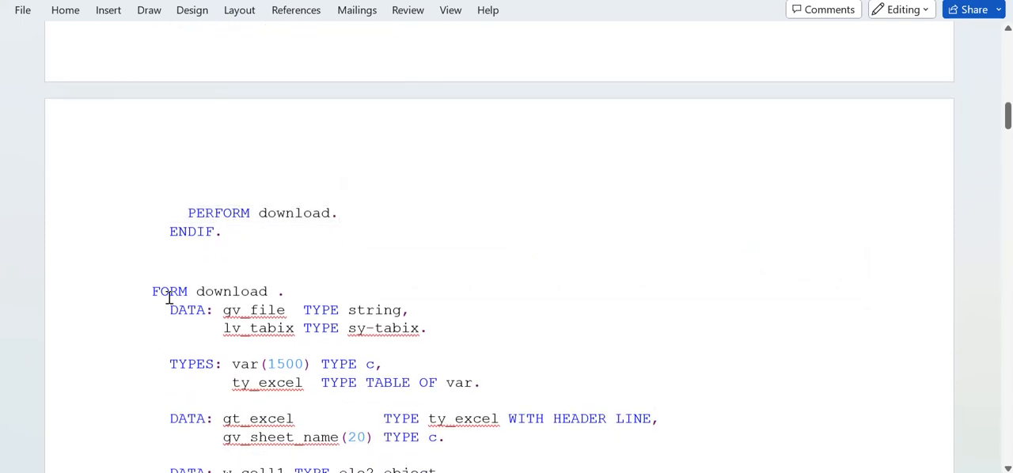
scroll("down", 3)
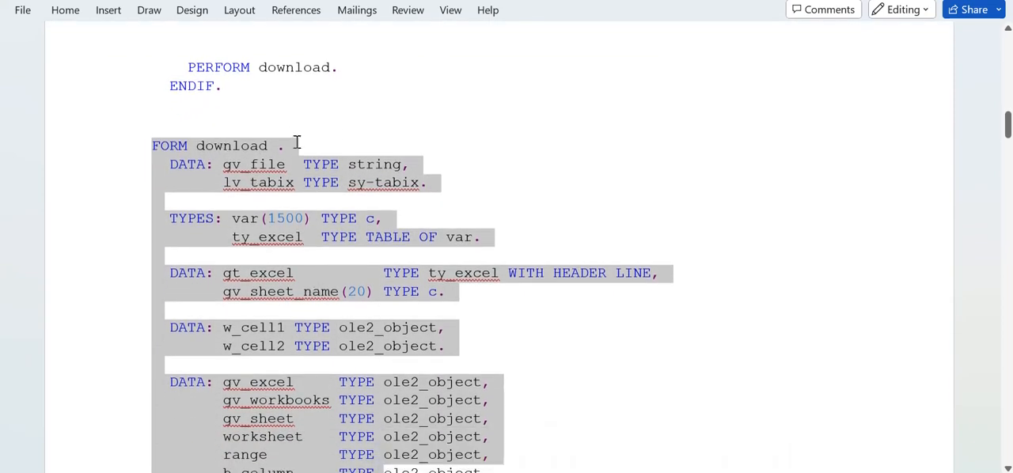
scroll("down", 3)
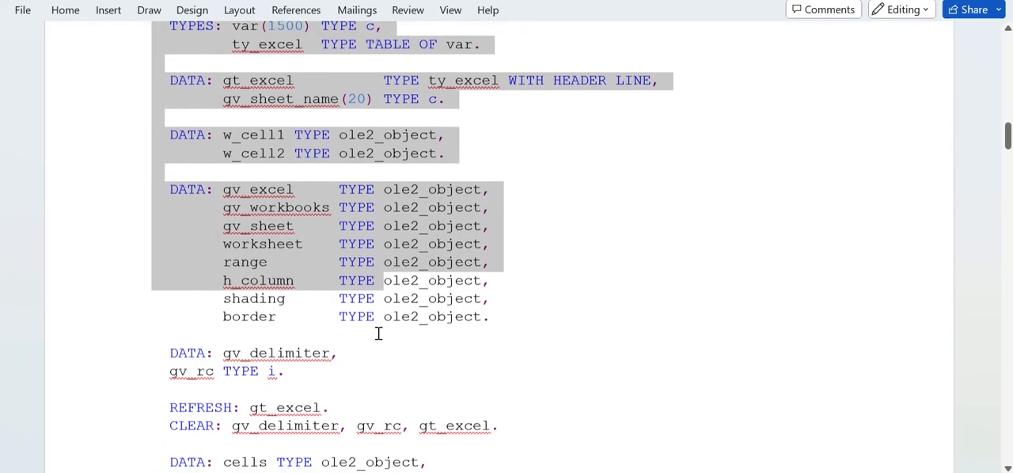
scroll("down", 3)
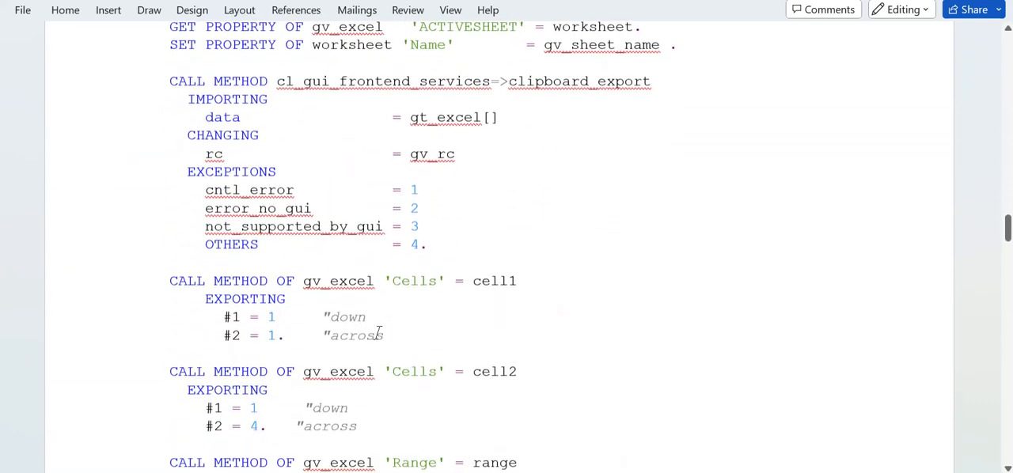
scroll("down", 3)
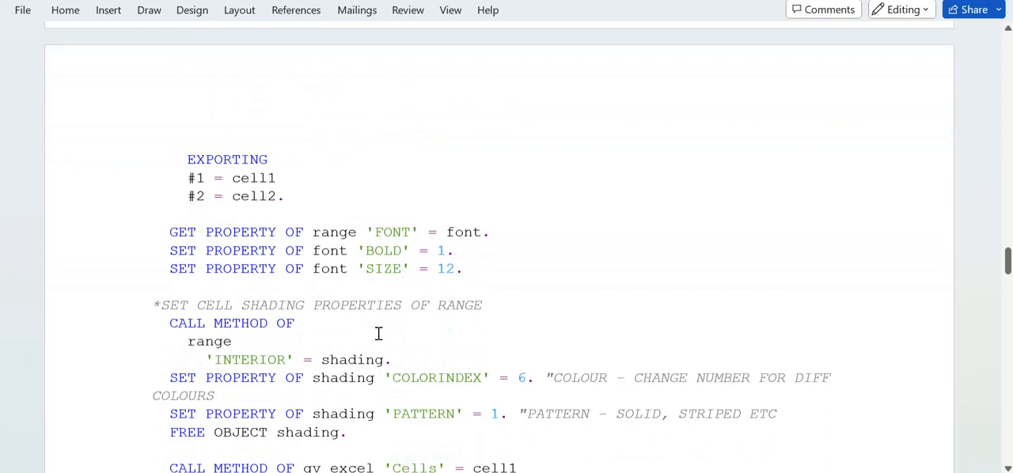
scroll("down", 3)
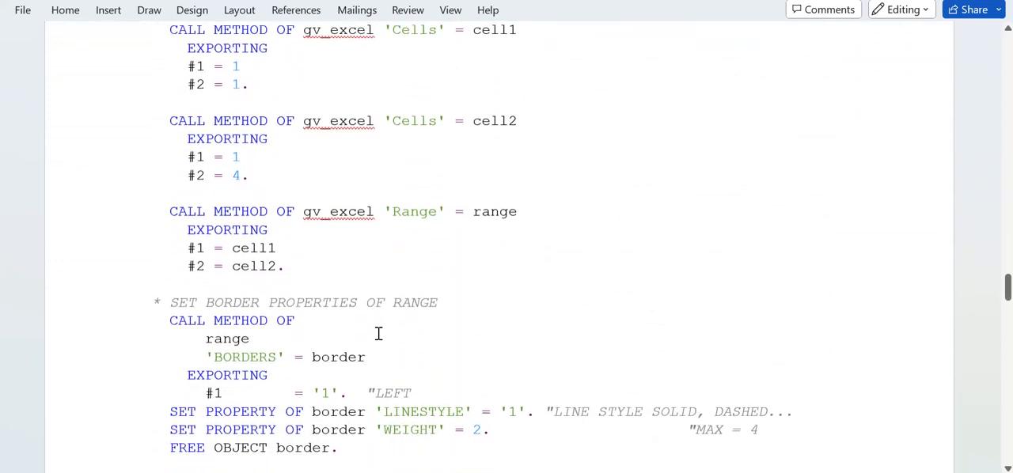
scroll("down", 3)
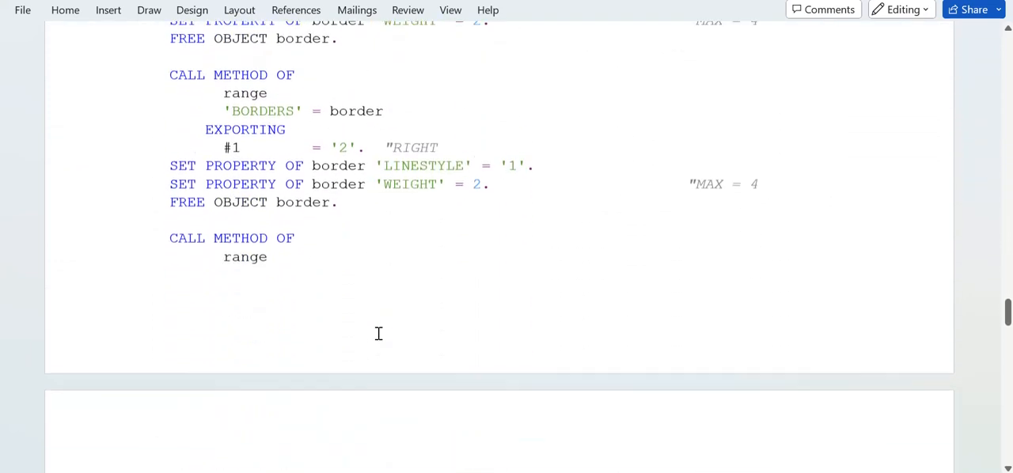
scroll("down", 3)
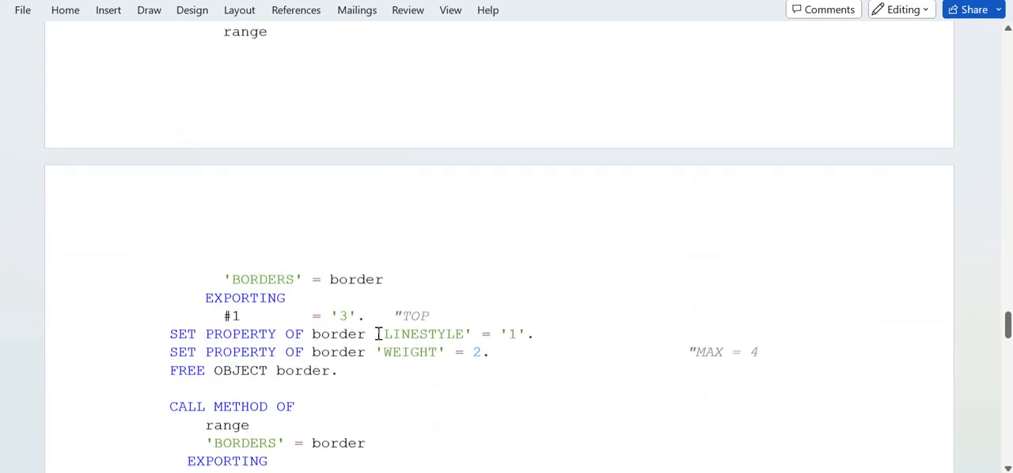
scroll("down", 3)
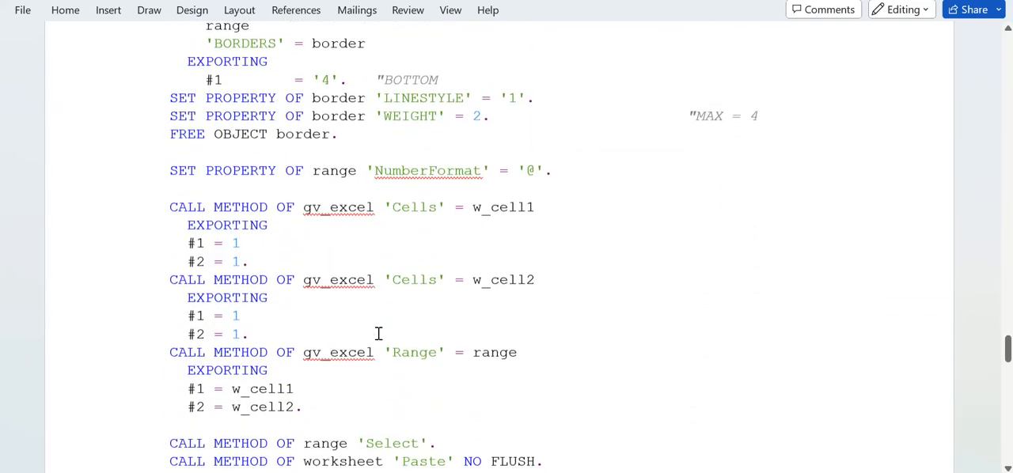
scroll("down", 3)
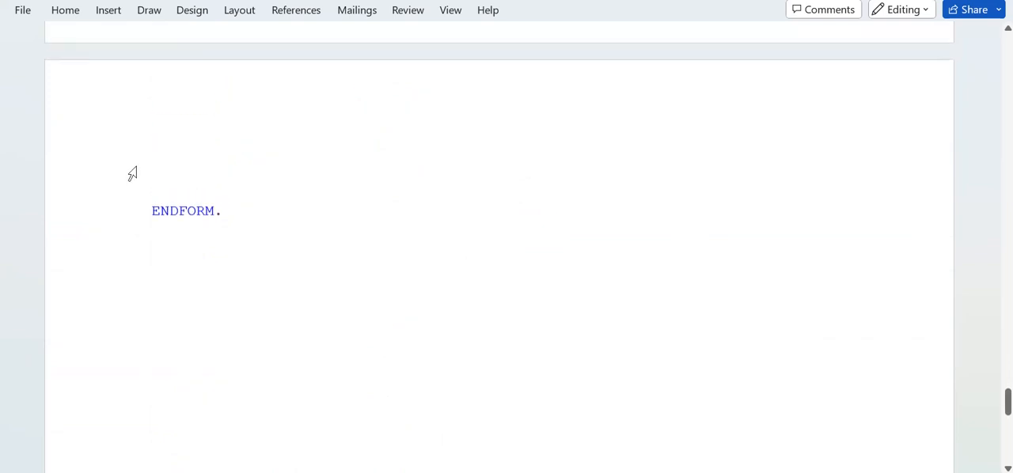
type("gv_excel.")
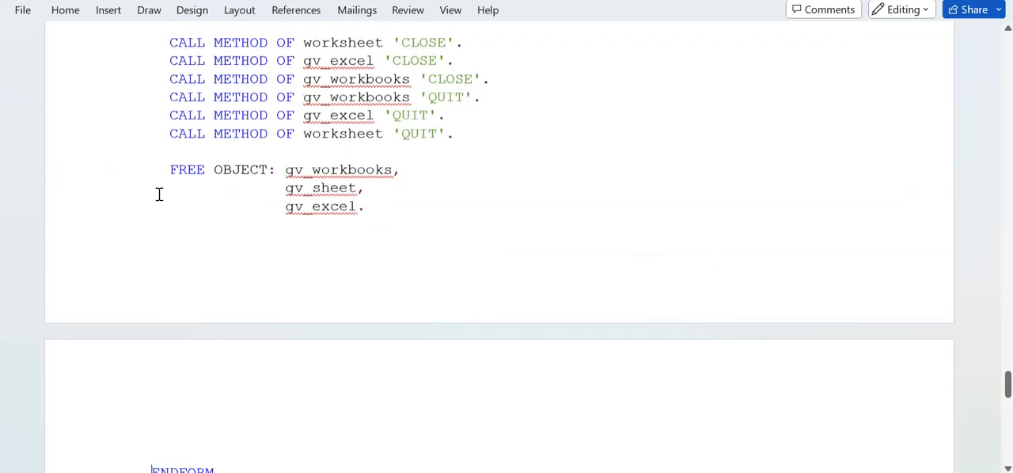
- Scroll to the Column4 assignment, add a blank line after it, and select gwa_format
scroll("down", 3)
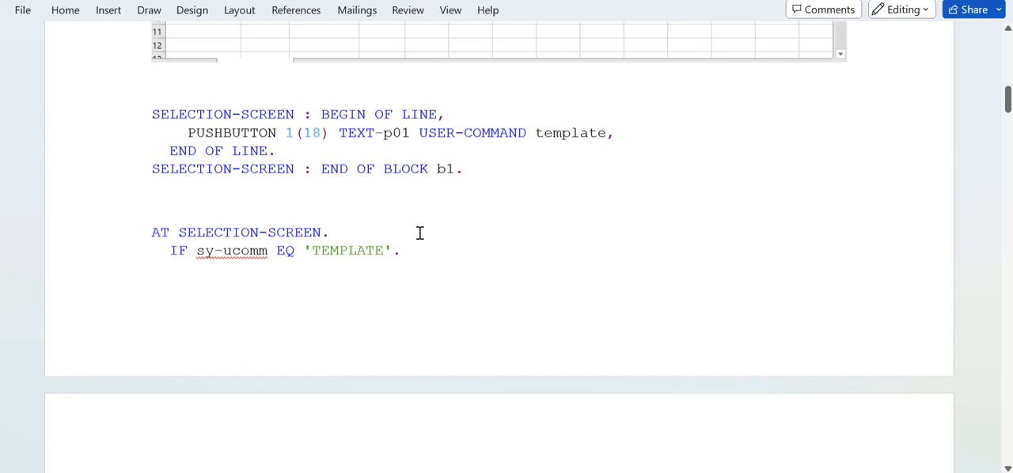
scroll("down", 3)
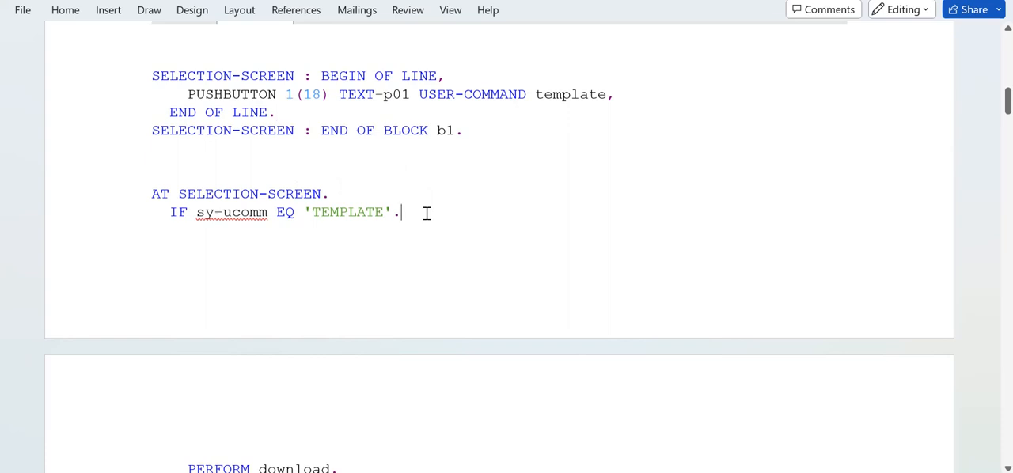
scroll("down", 3)
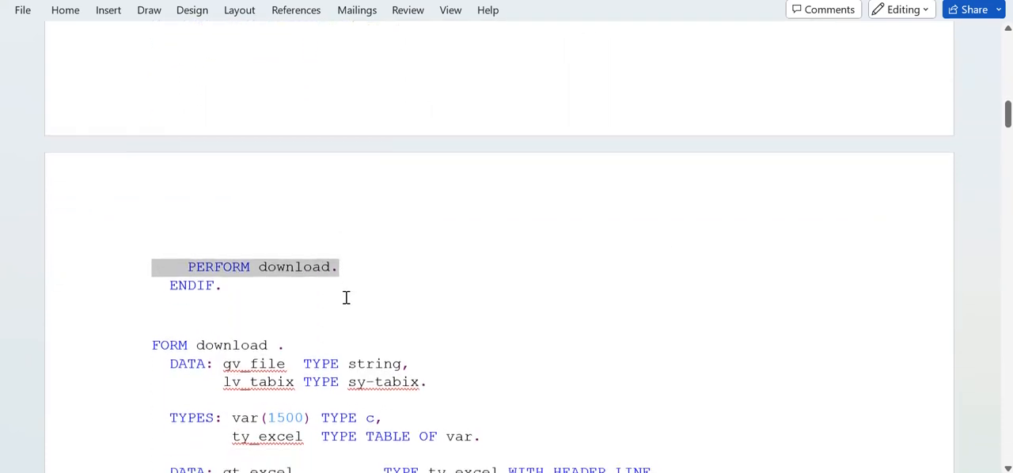
scroll("down", 3)
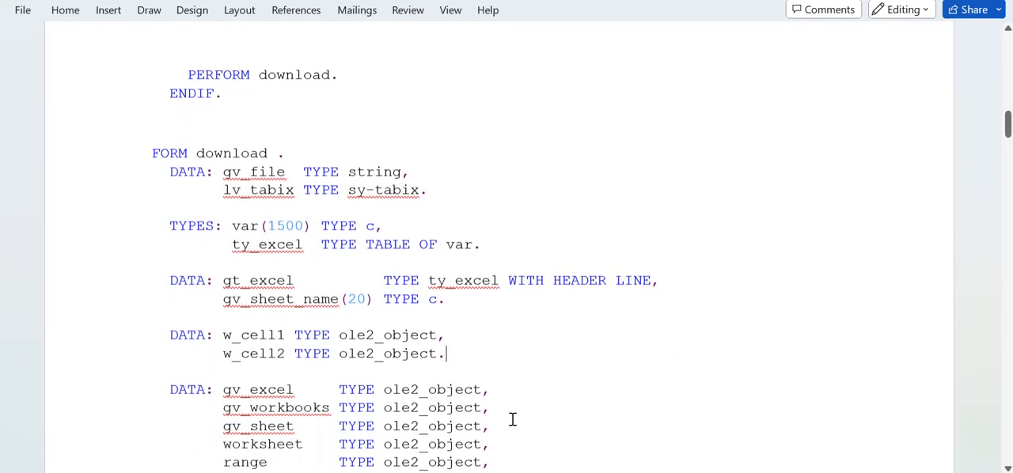
scroll("down", 3)
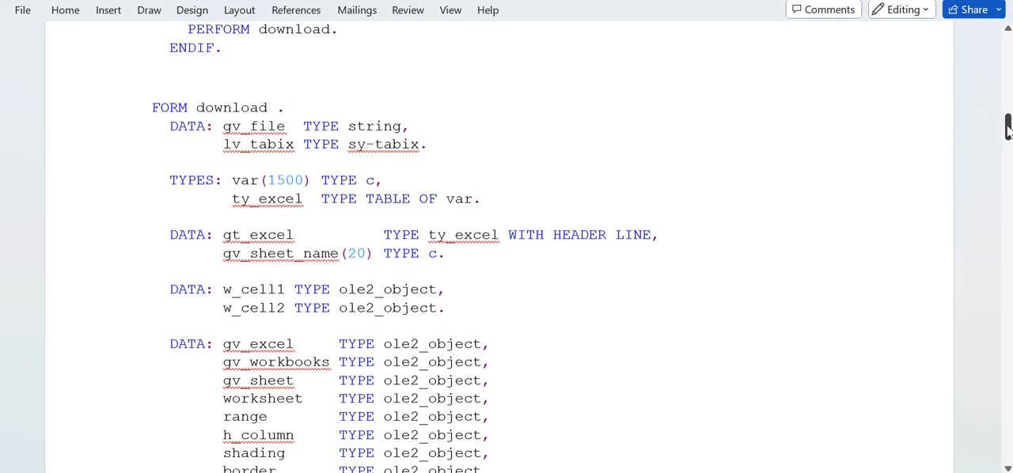
scroll("down", 3)
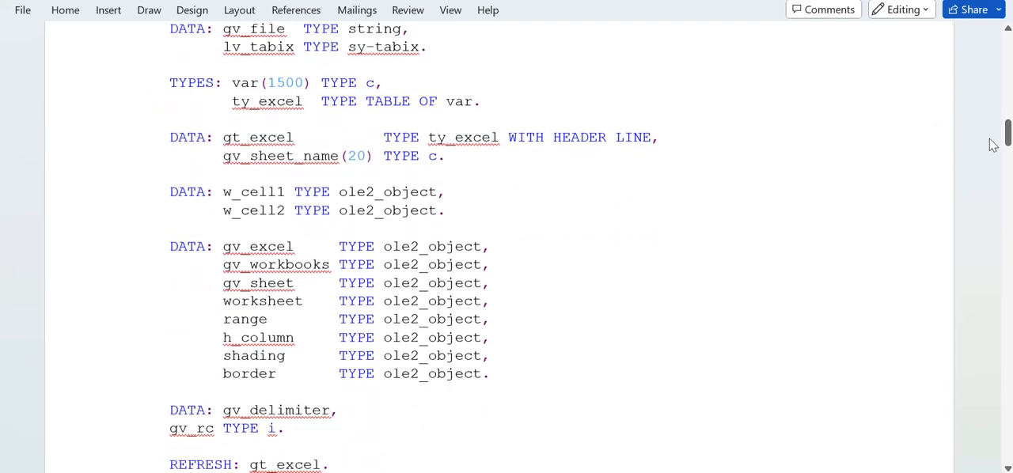
scroll("down", 3)
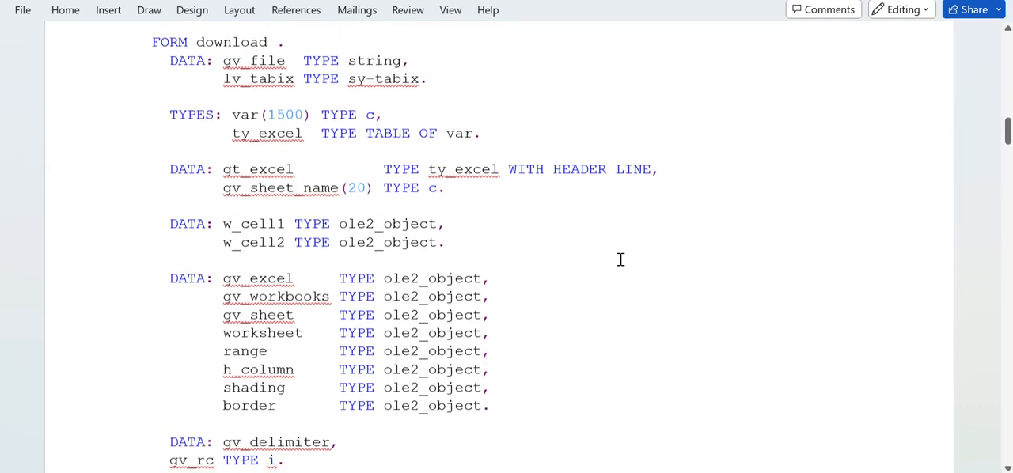
scroll("down", 3)
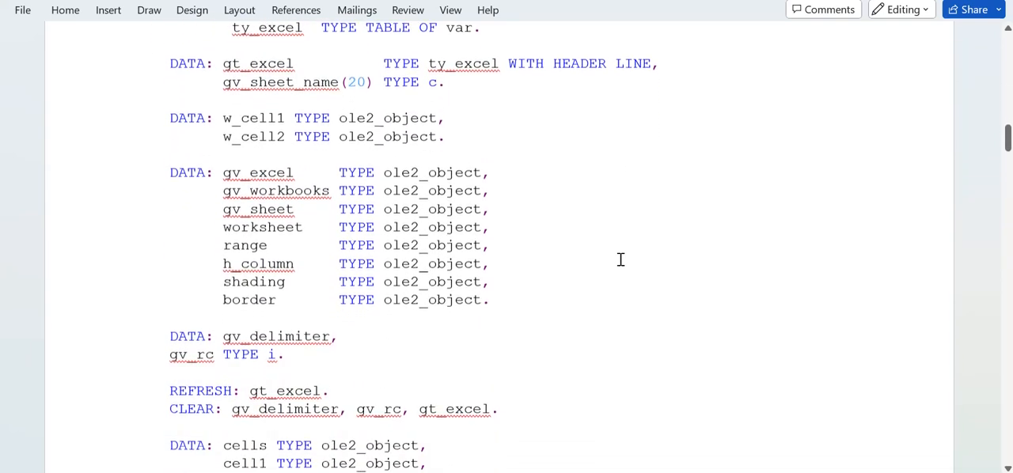
scroll("down", 3)
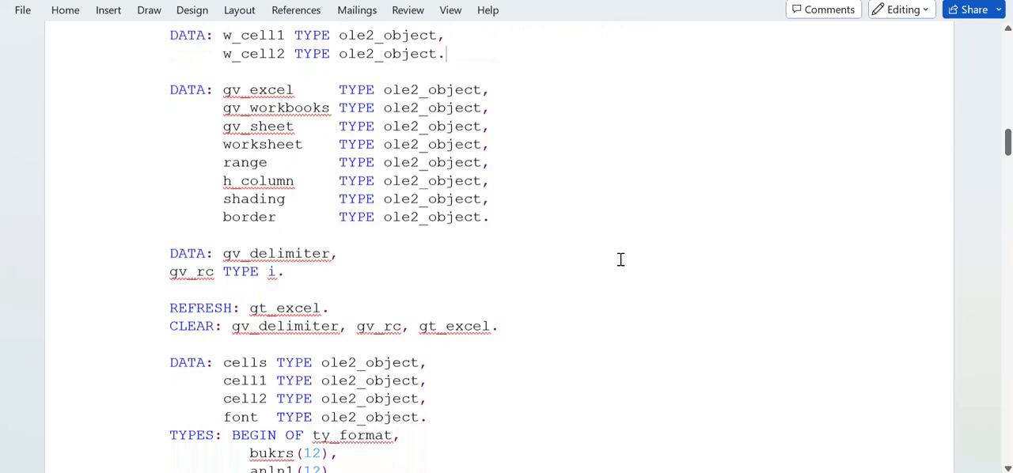
scroll("down", 3)
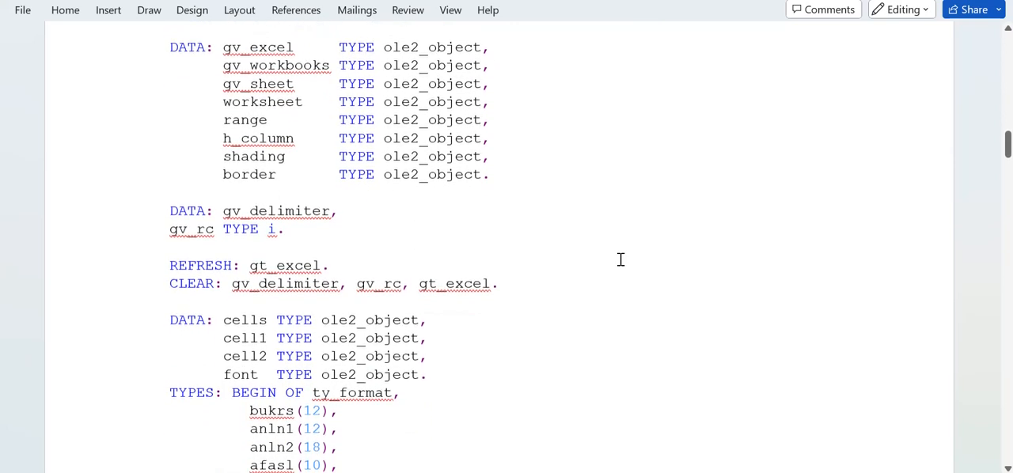
scroll("down", 3)
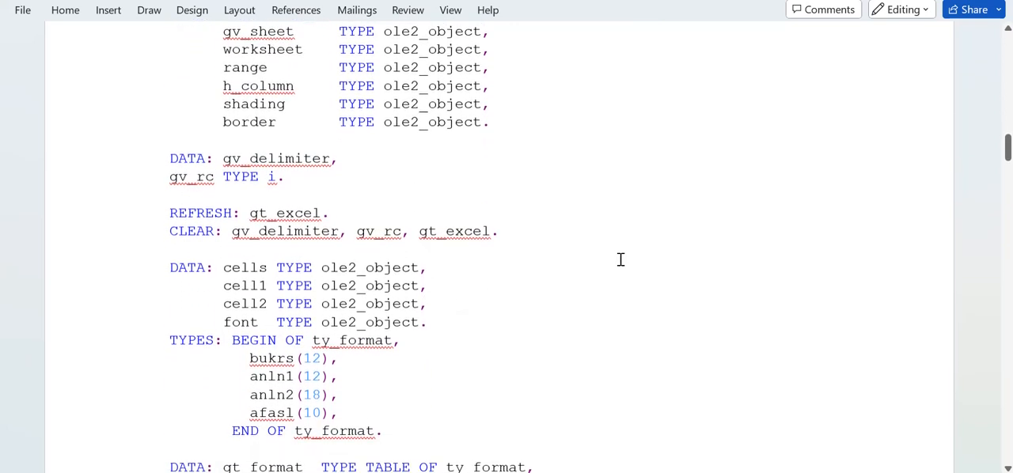
scroll("down", 3)
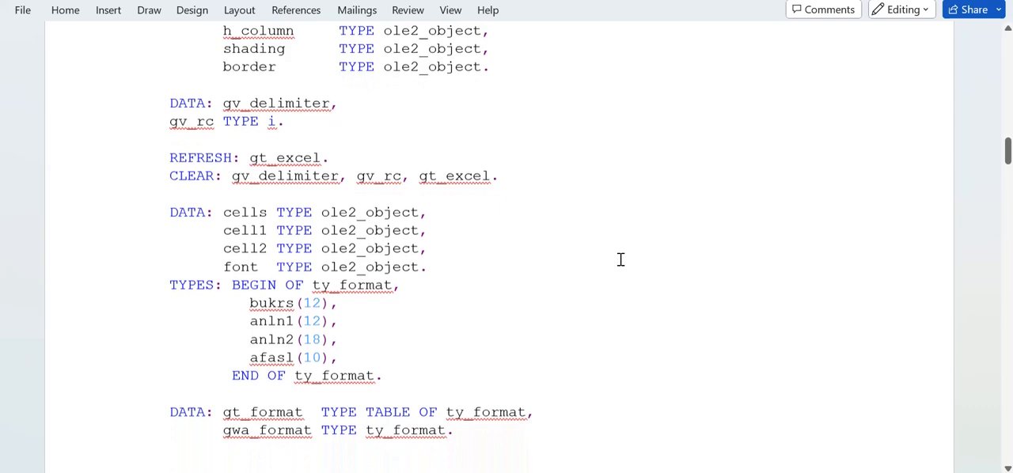
scroll("down", 3)
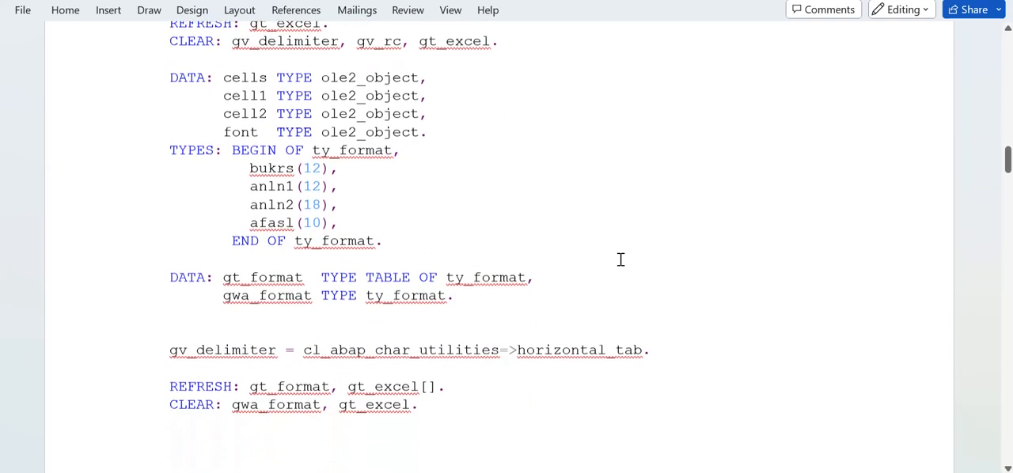
scroll("down", 3)
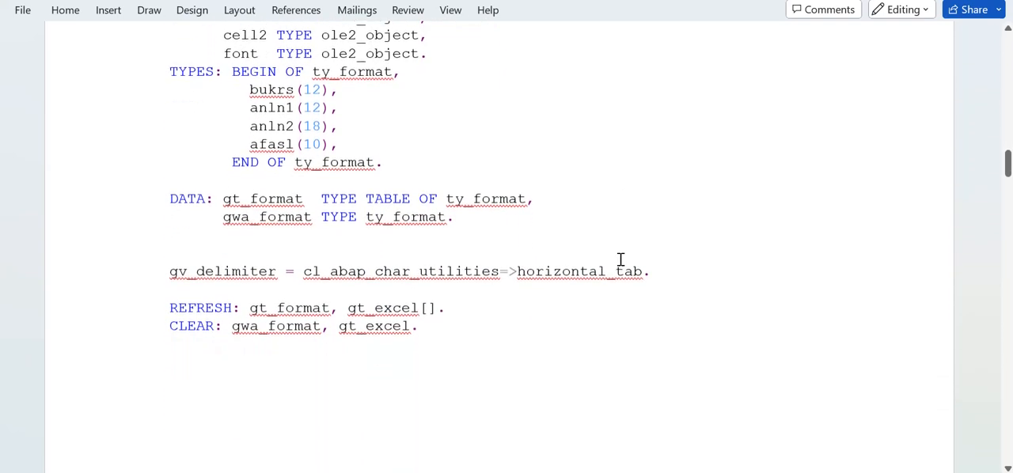
scroll("down", 3)
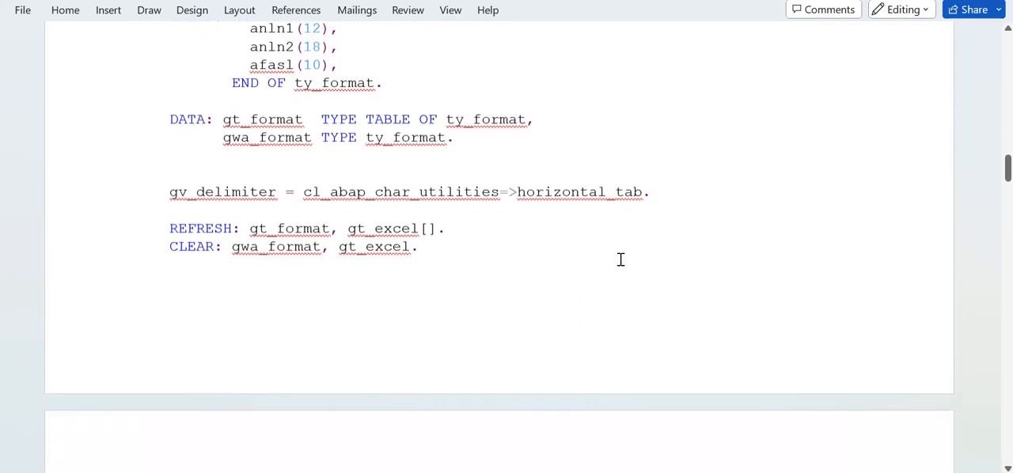
scroll("down", 3)
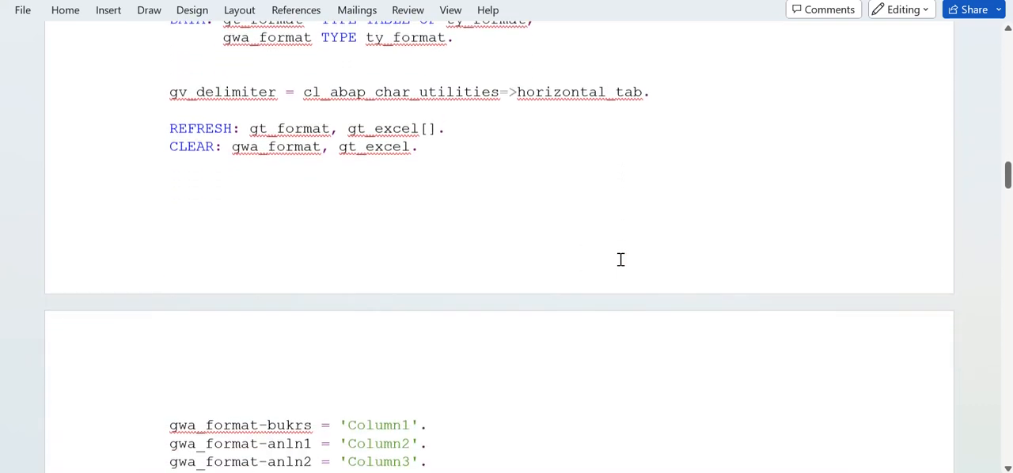
scroll("down", 3)
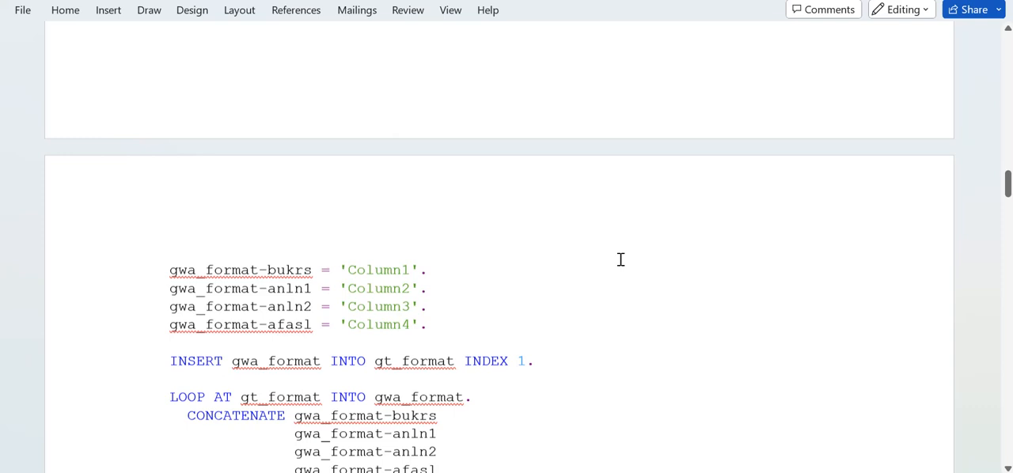
scroll("down", 3)
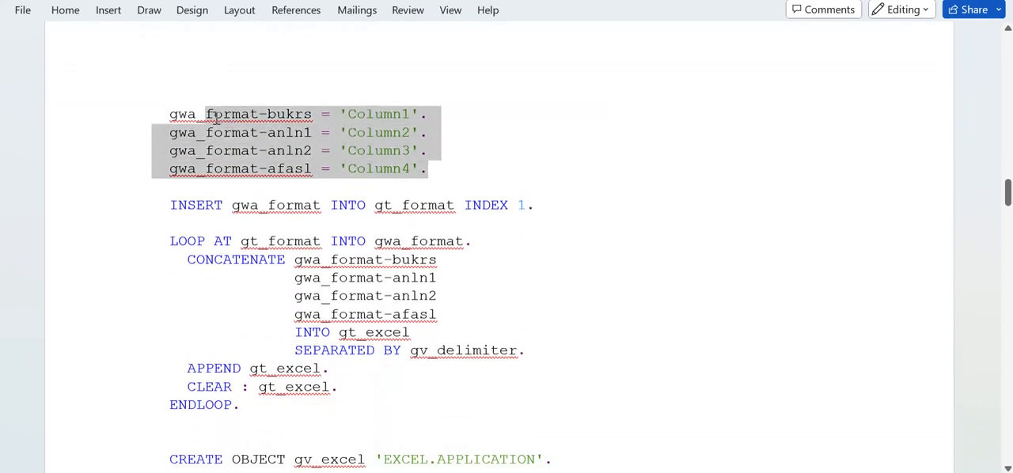
left_click(348, 114)
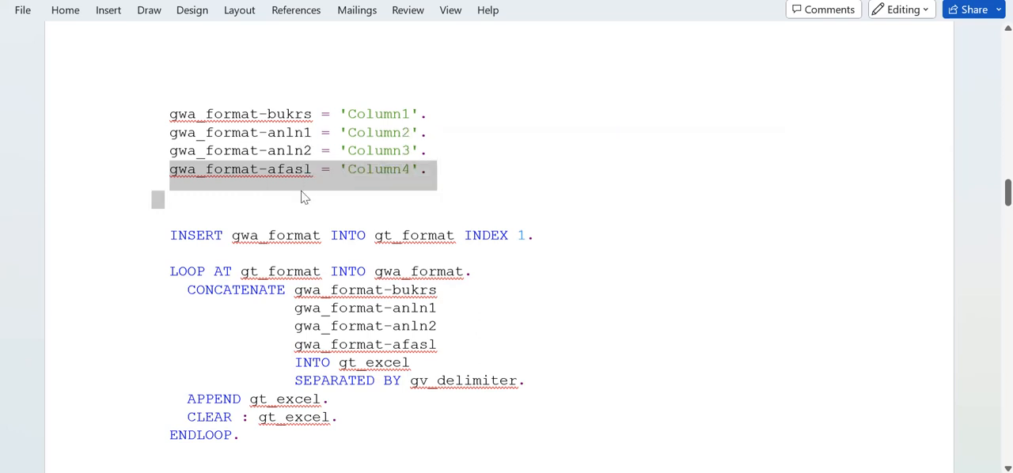
left_click(269, 170)
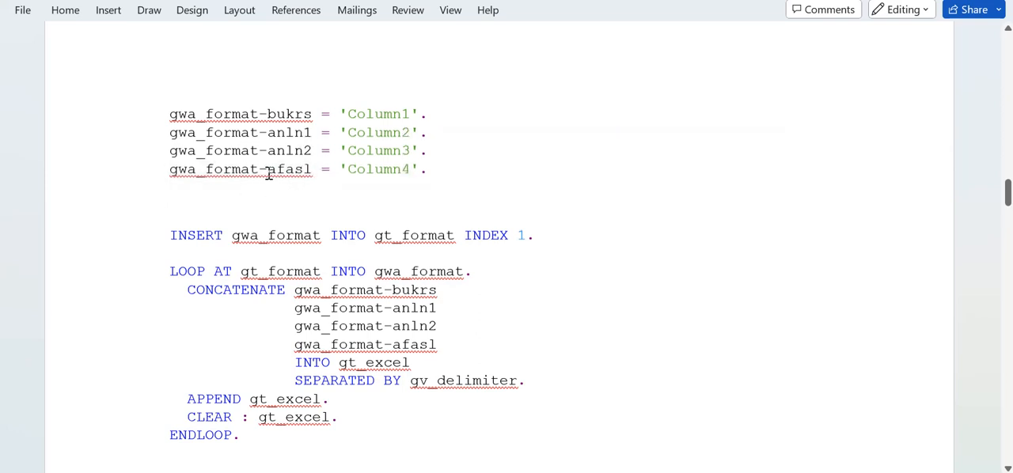
double_click(290, 168)
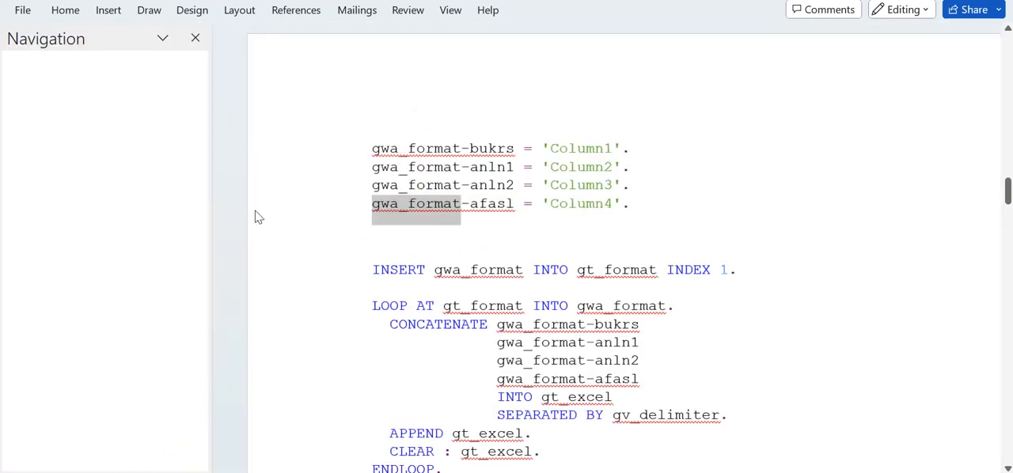
- Search for gwa_format (12 matches), then start a new line after afasl in ty_format
type("gwa_format")
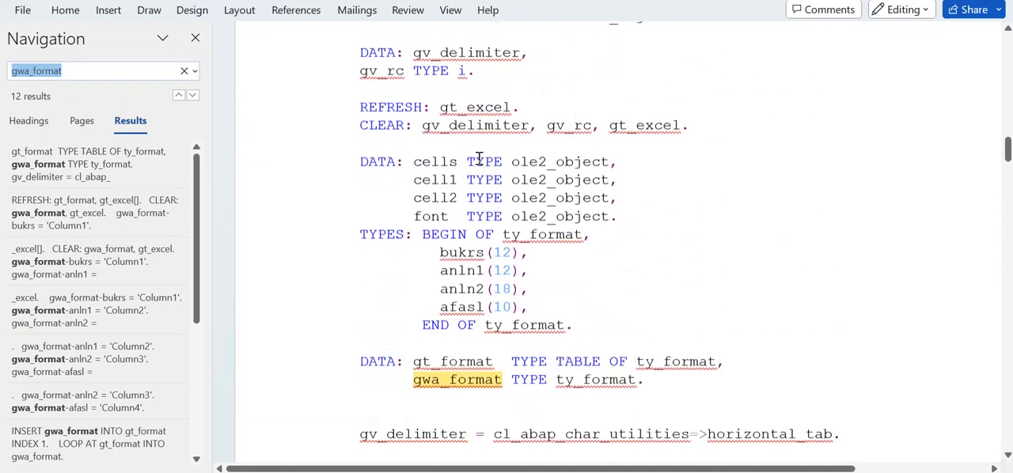
scroll("down", 3)
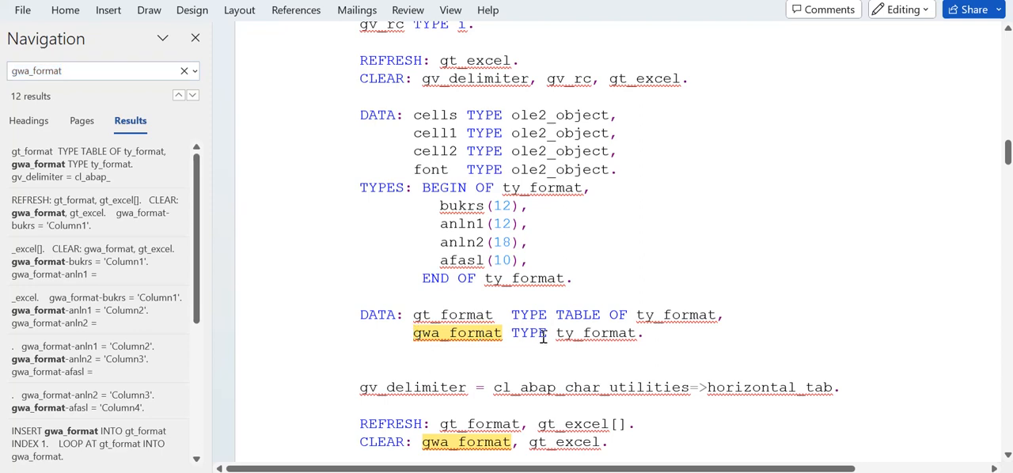
double_click(595, 333)
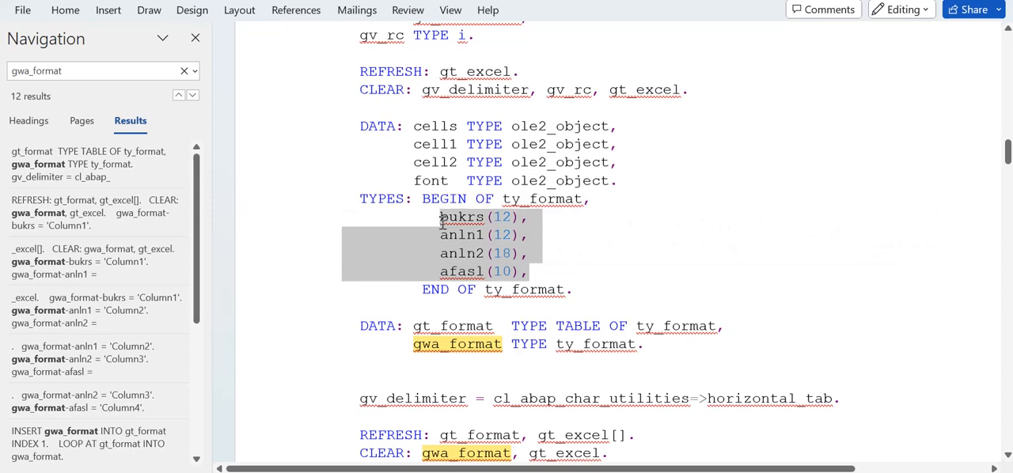
left_click(543, 280)
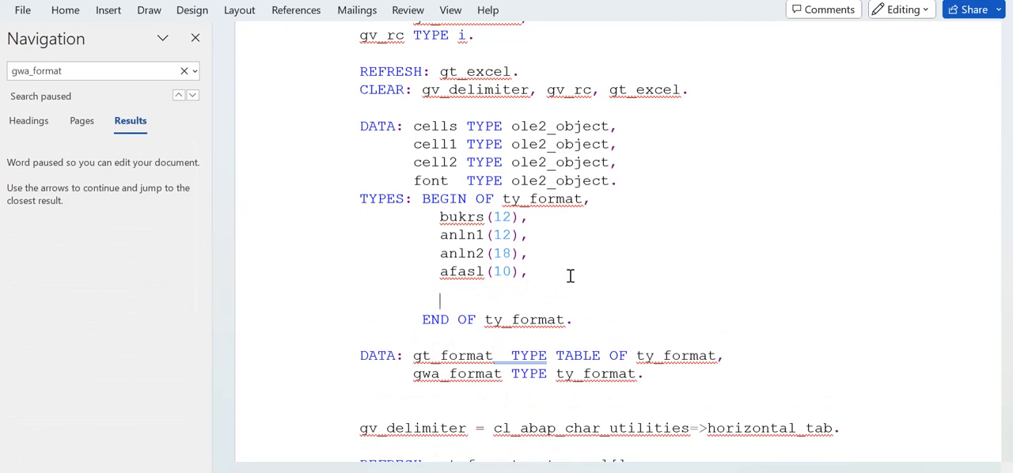
- Type the Abc(20) field after afasl in ty_format, then scroll down to the assignment lines
type("abc")
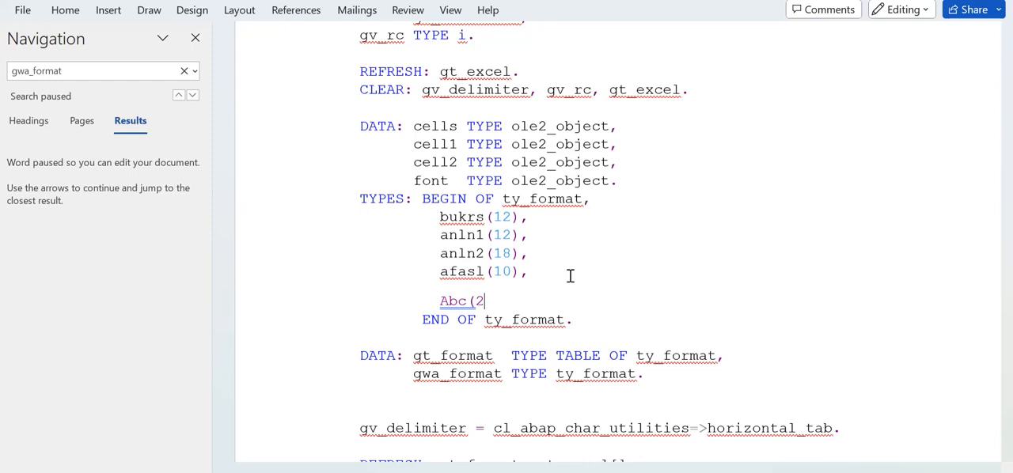
type("0),")
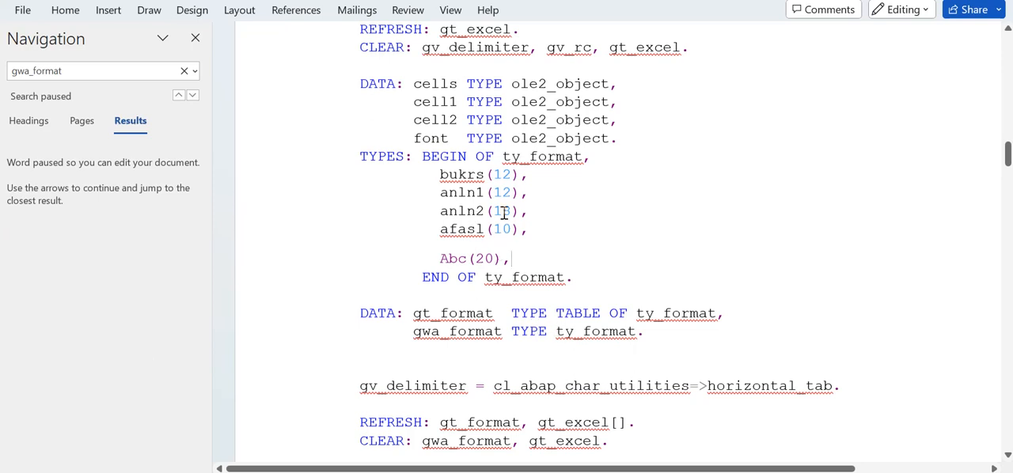
type("18")
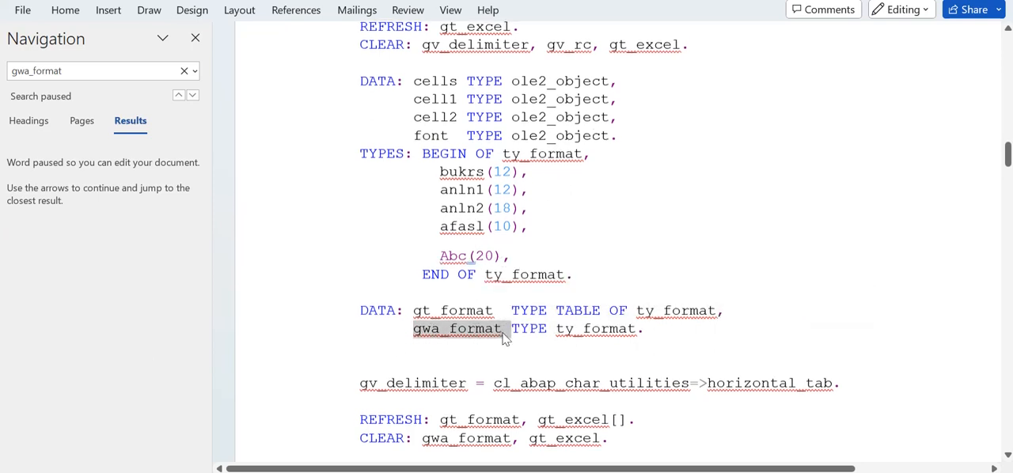
scroll("down", 3)
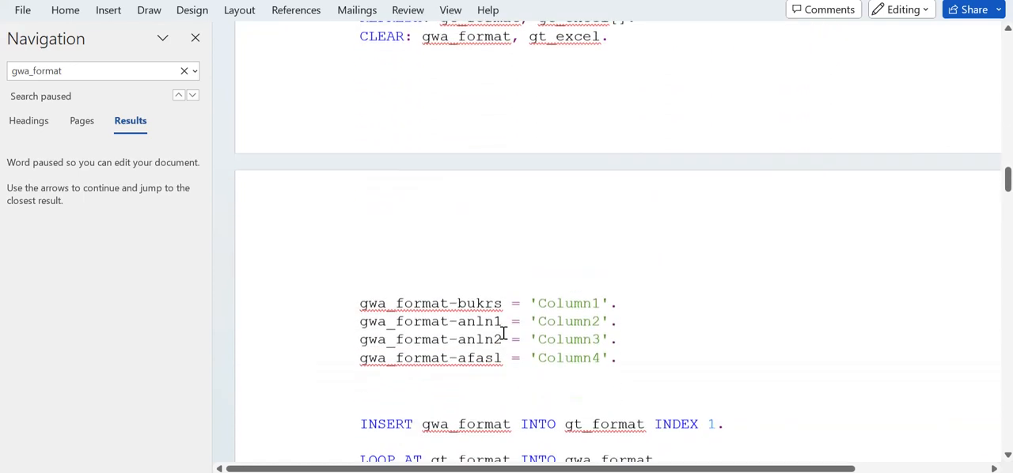
scroll("down", 3)
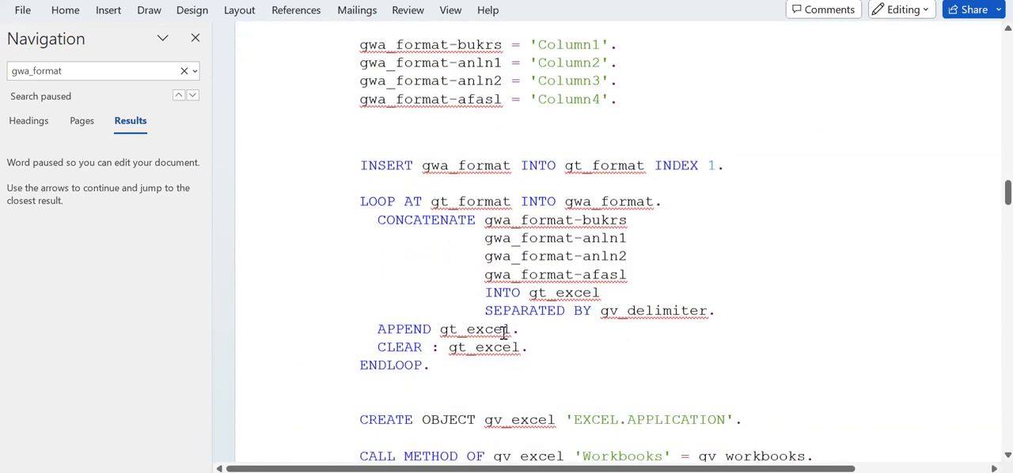
scroll("down", 3)
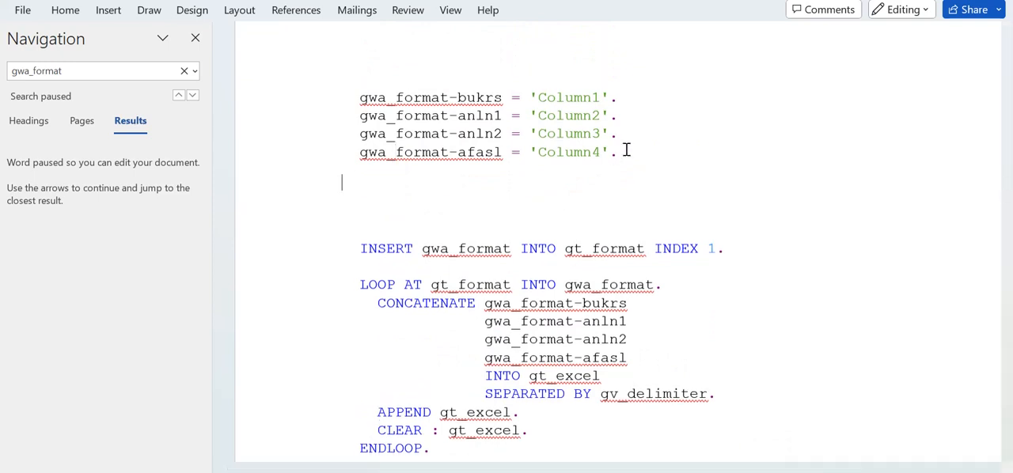
- Type Gwa_format-abc = 'Column5'. on the blank line under the Column4 assignment
type("gwa")
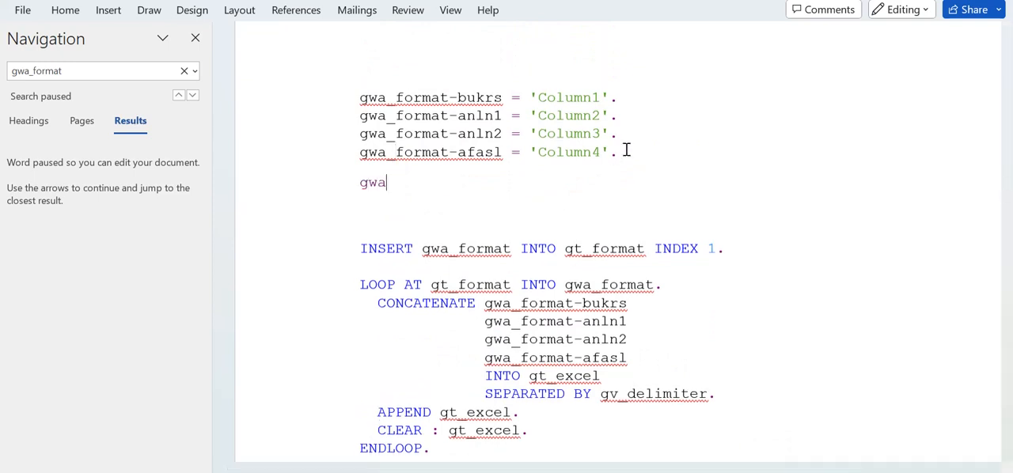
type("_forma")
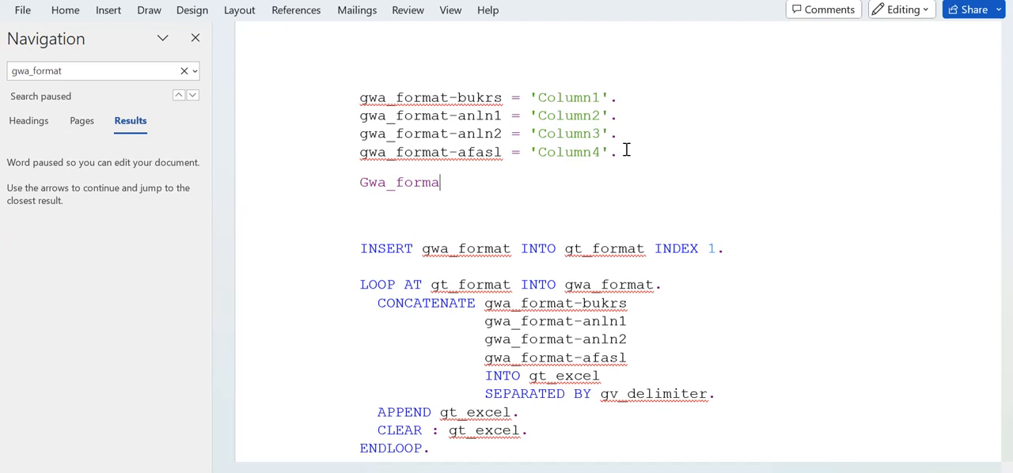
type("t-ab")
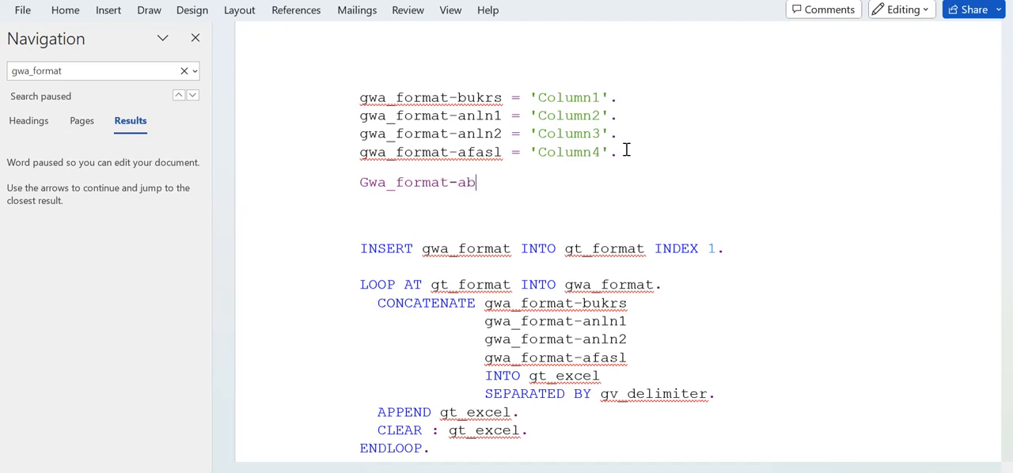
type("c   =")
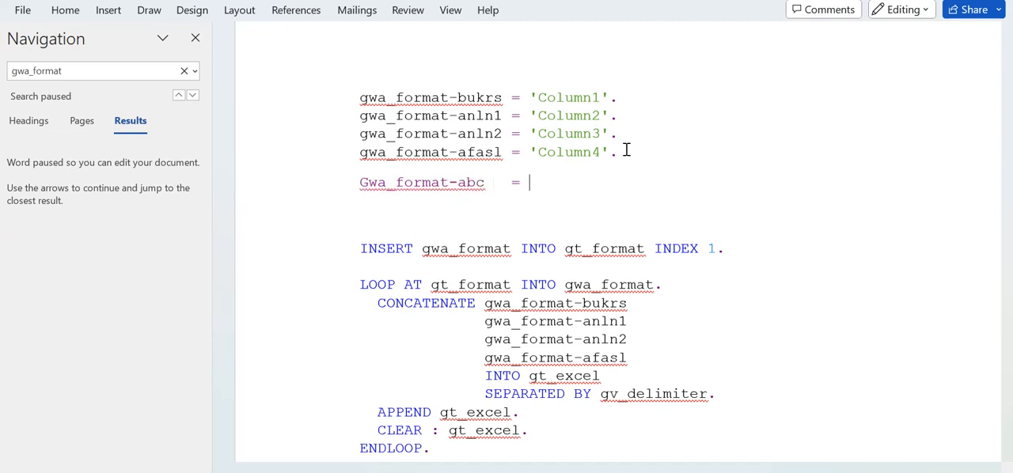
type("'Colu")
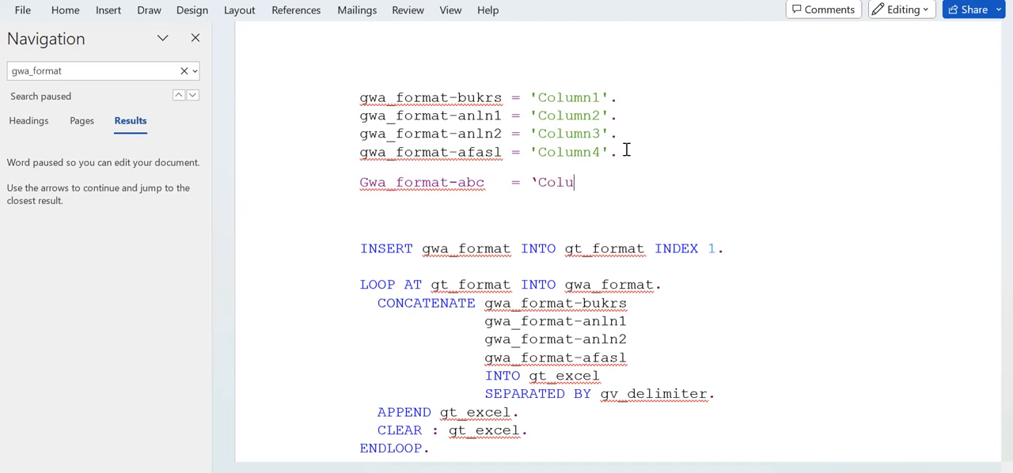
type("mn5")
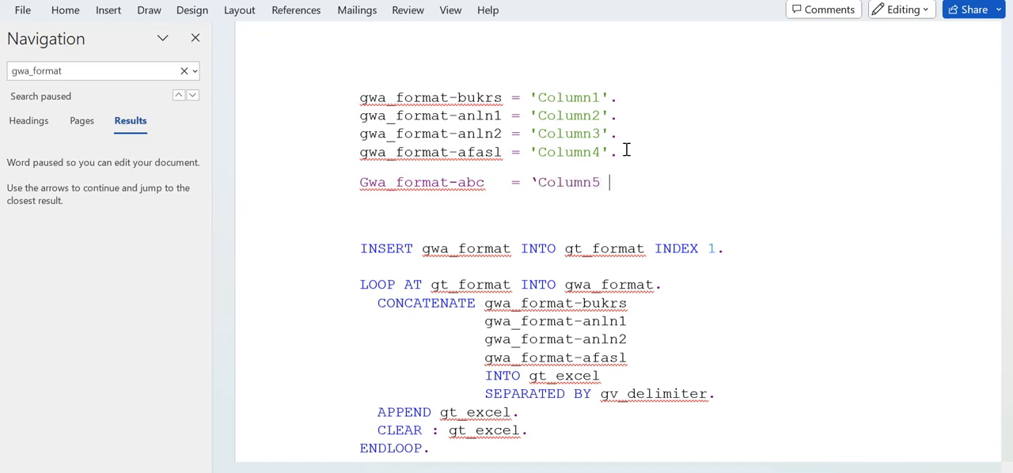
type("'.")
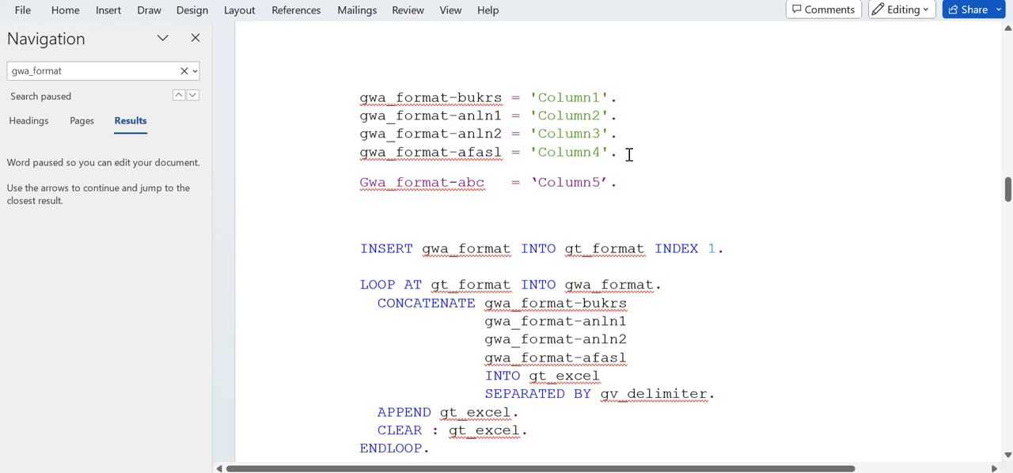
scroll("down", 3)
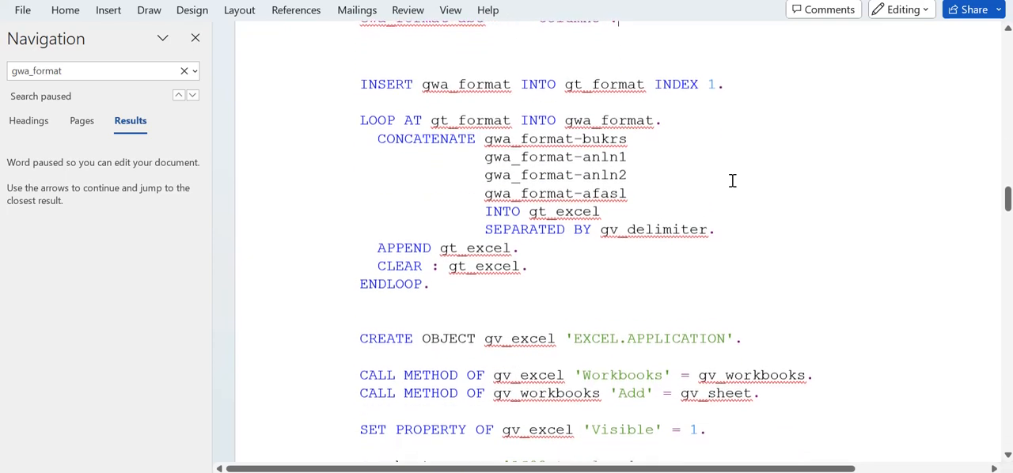
scroll("down", 3)
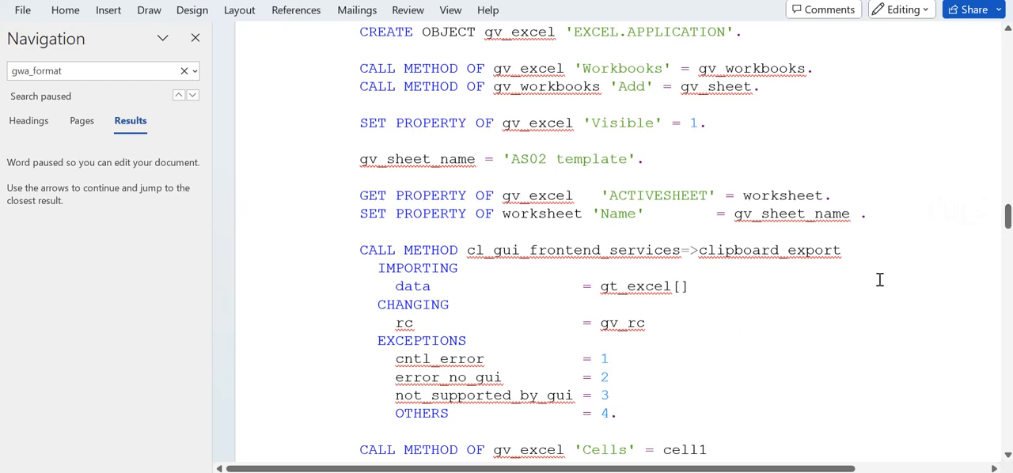
scroll("down", 3)
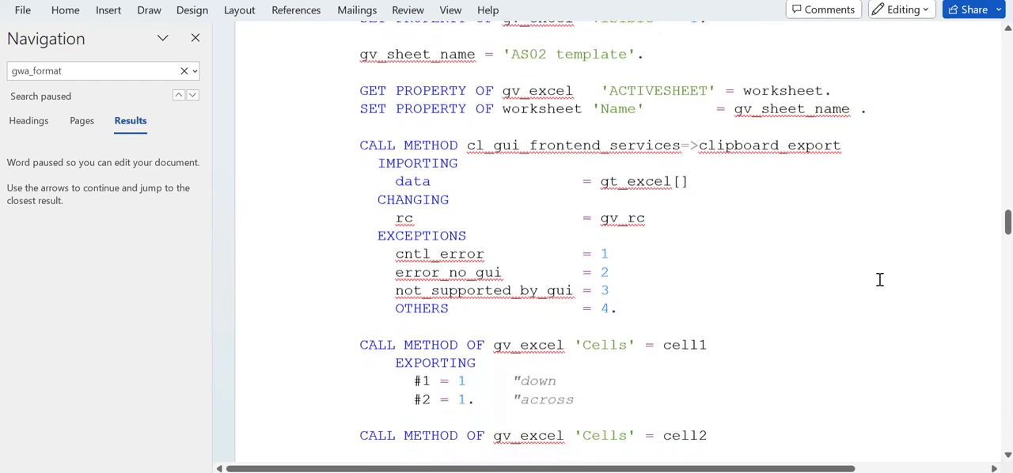
scroll("down", 3)
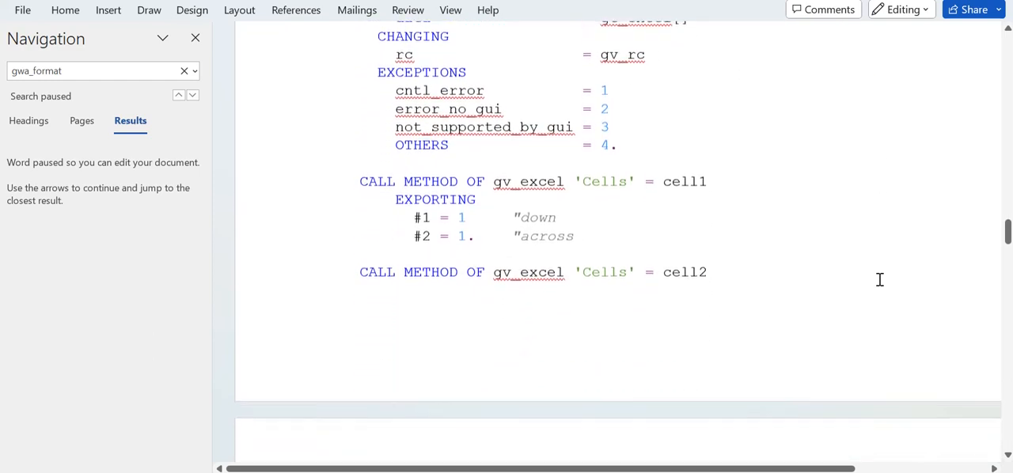
scroll("down", 3)
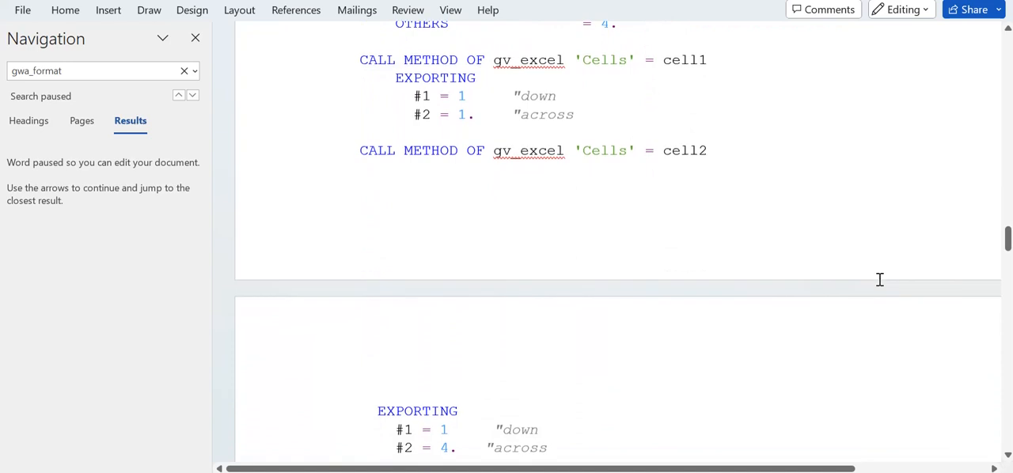
scroll("down", 3)
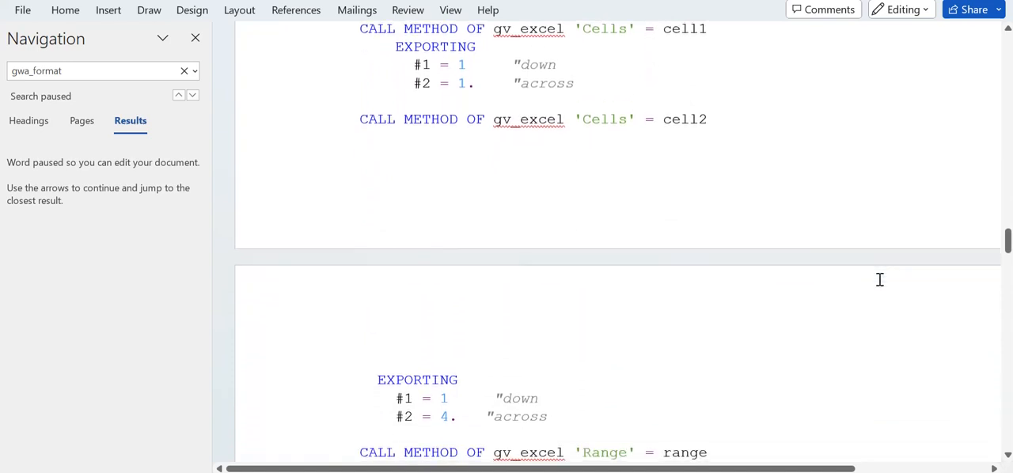
scroll("down", 3)
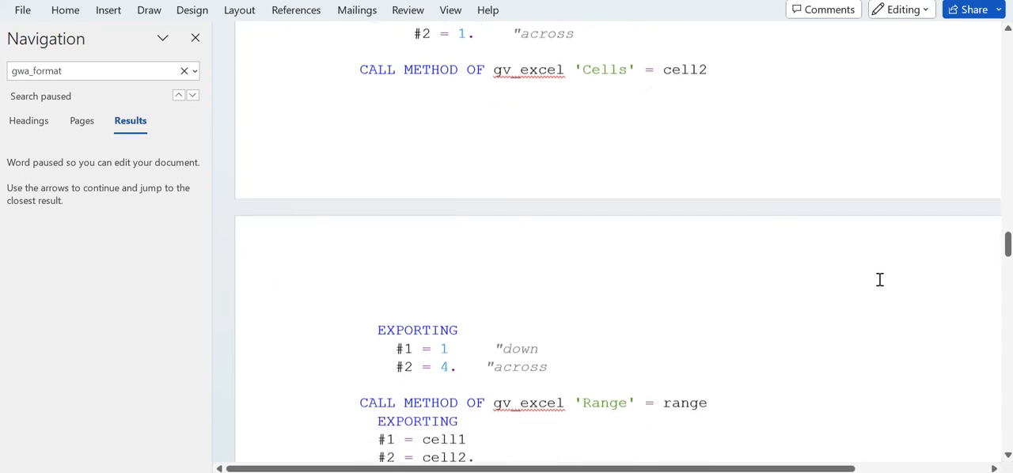
scroll("down", 3)
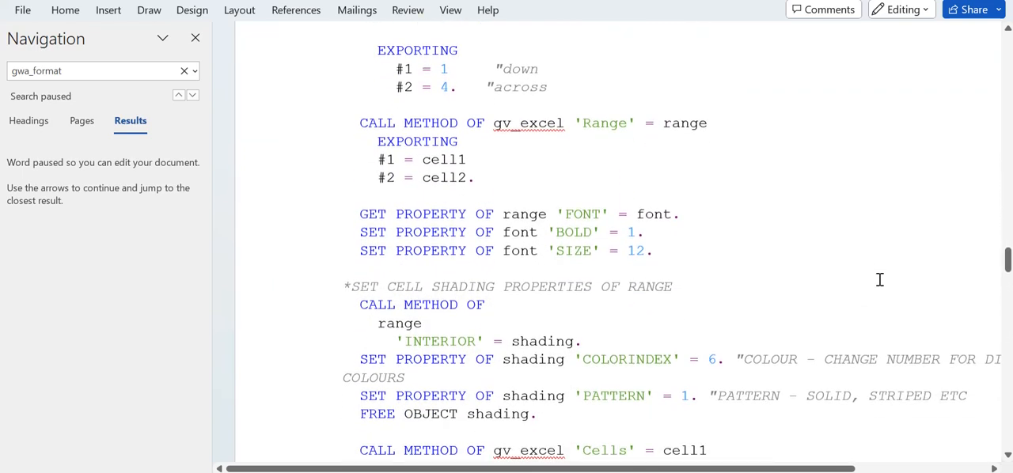
scroll("down", 3)
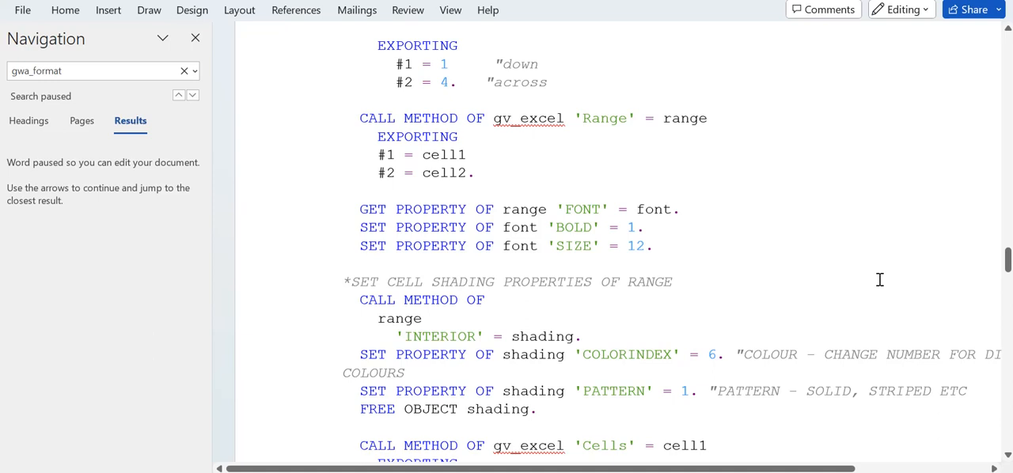
scroll("down", 3)
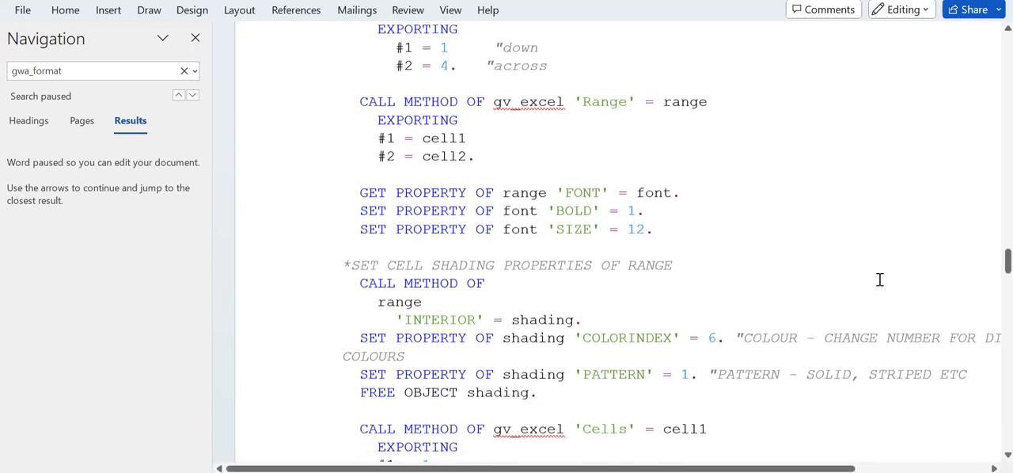
scroll("down", 3)
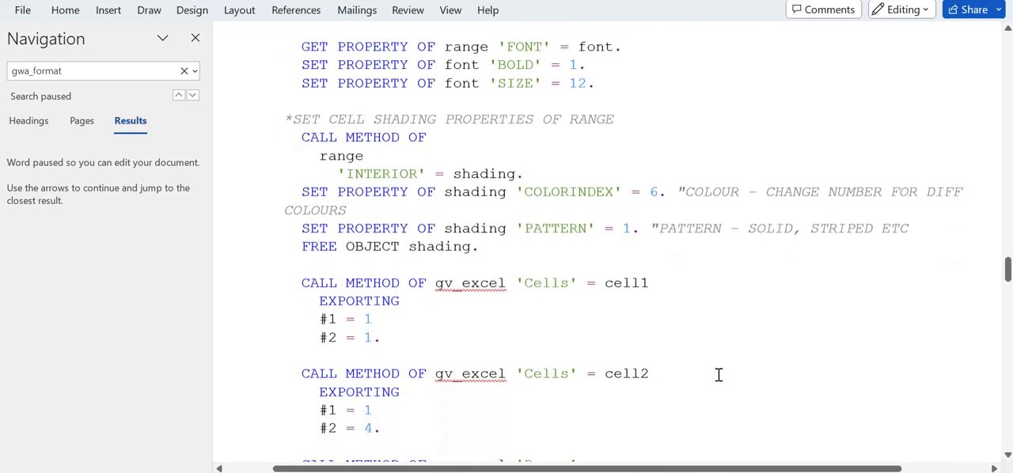
scroll("down", 3)
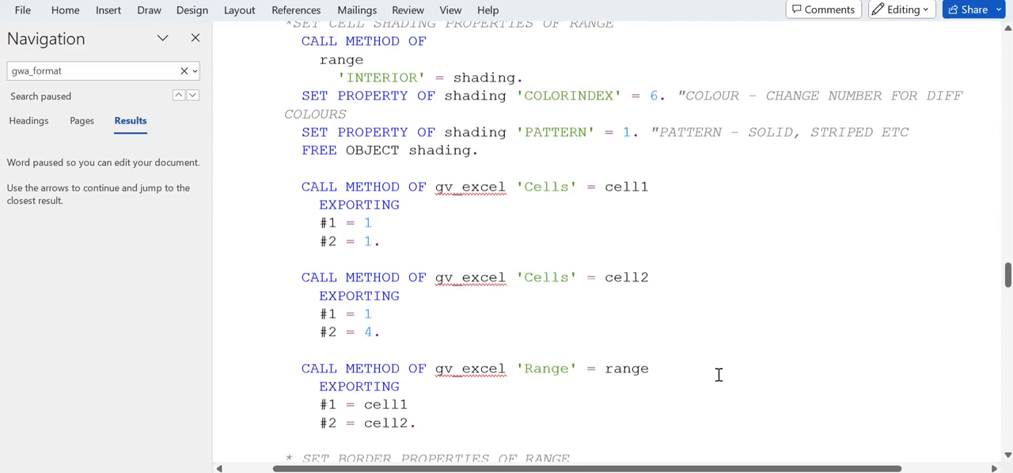
scroll("down", 3)
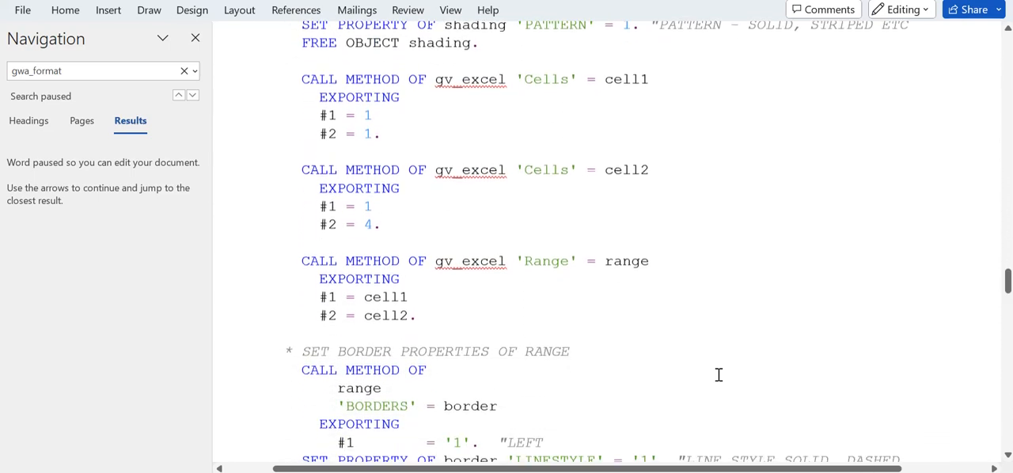
scroll("down", 3)
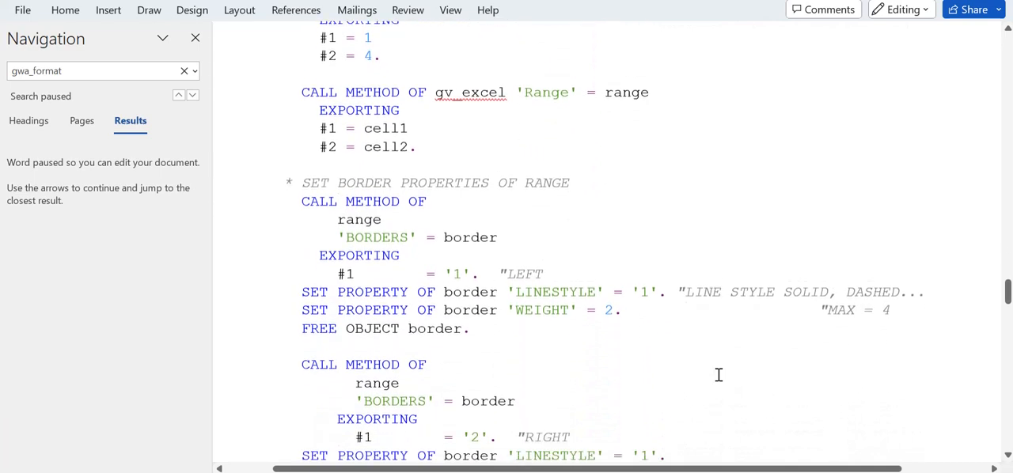
scroll("down", 3)
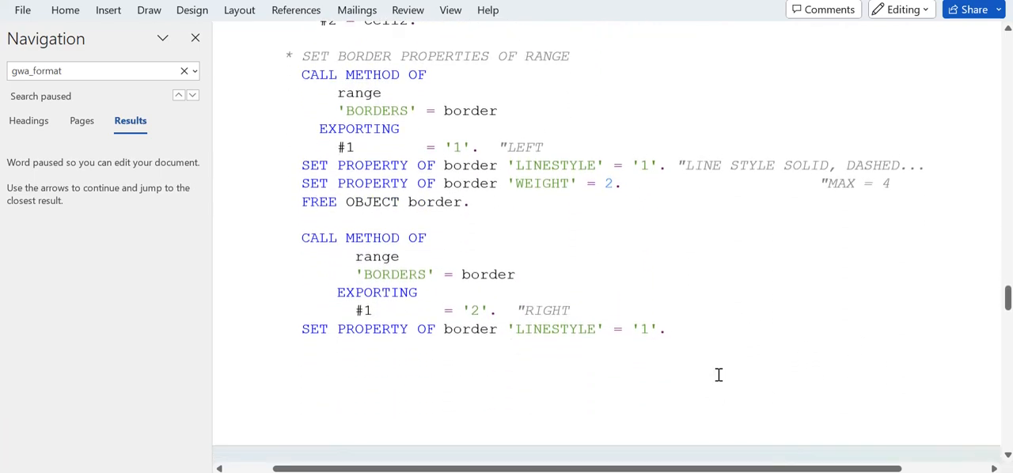
scroll("down", 3)
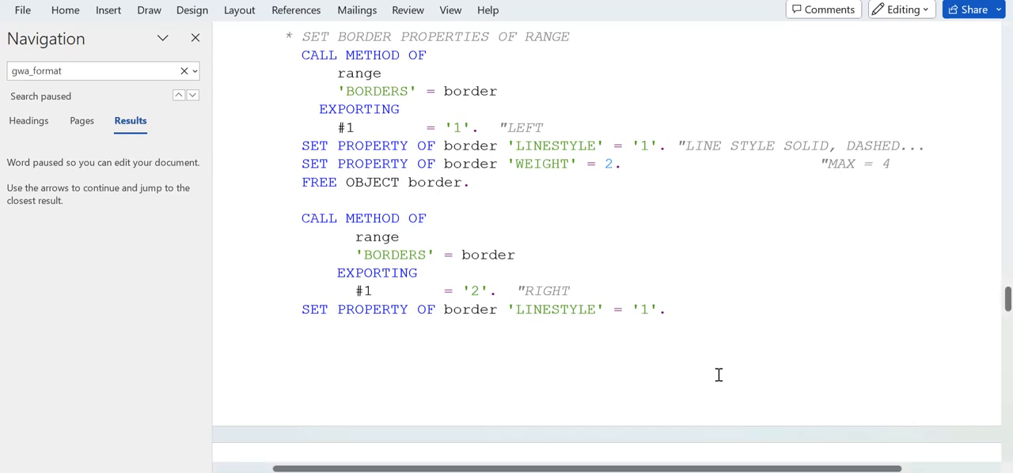
scroll("down", 3)
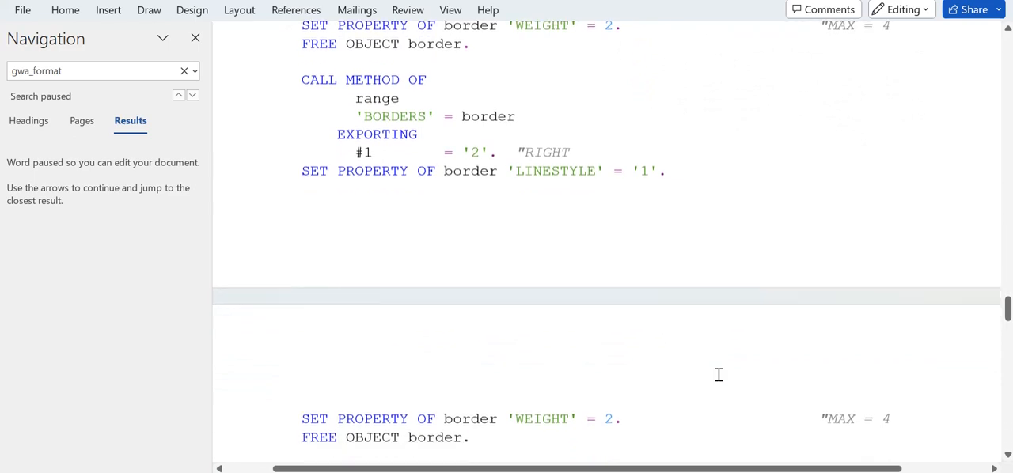
scroll("down", 3)
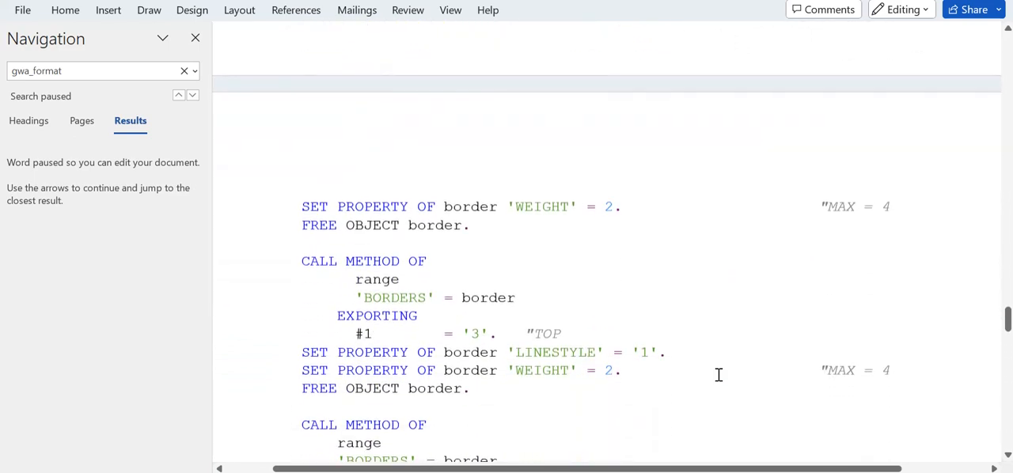
scroll("down", 3)
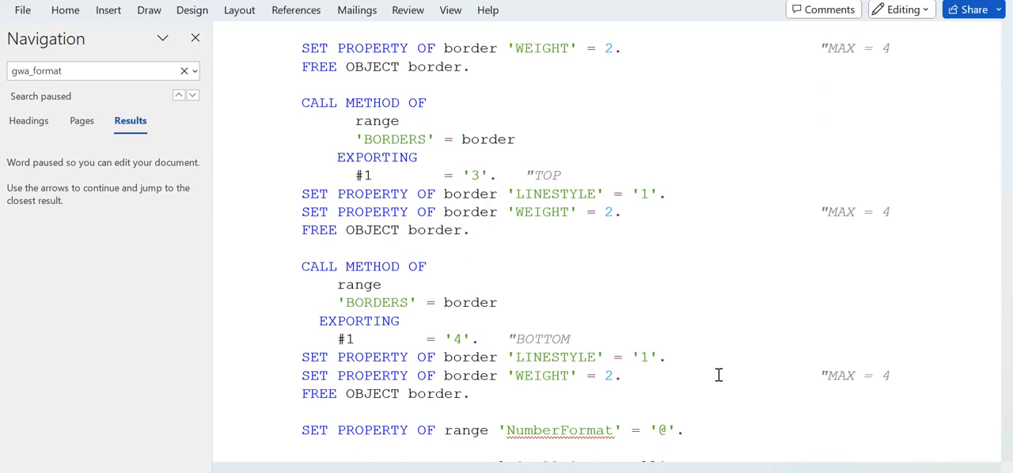
scroll("down", 3)
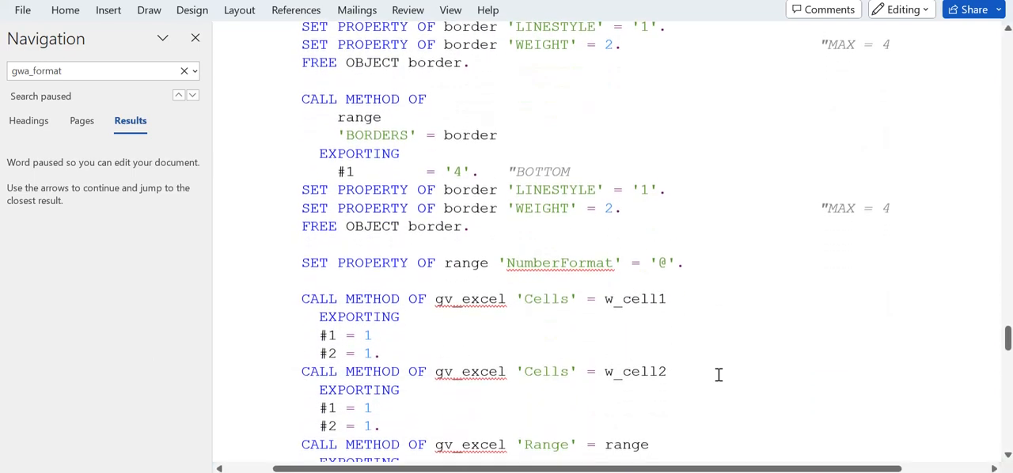
scroll("down", 3)
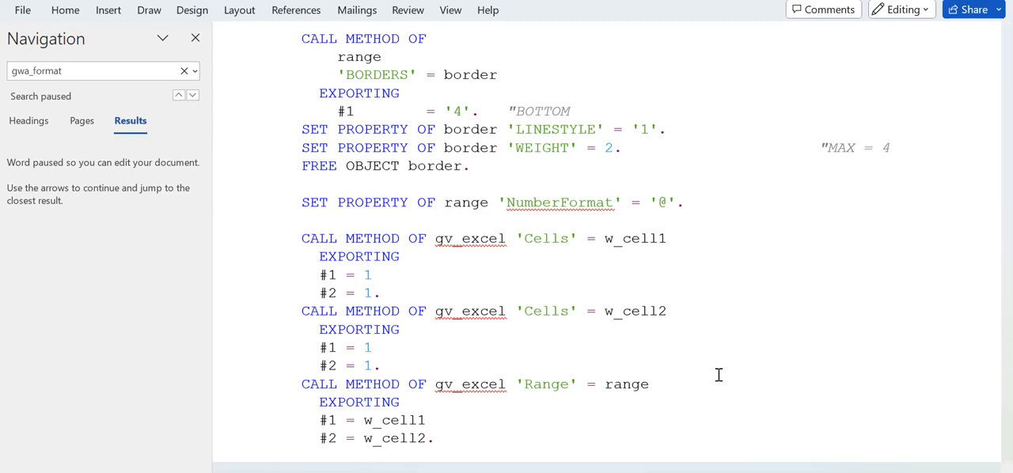
scroll("down", 3)
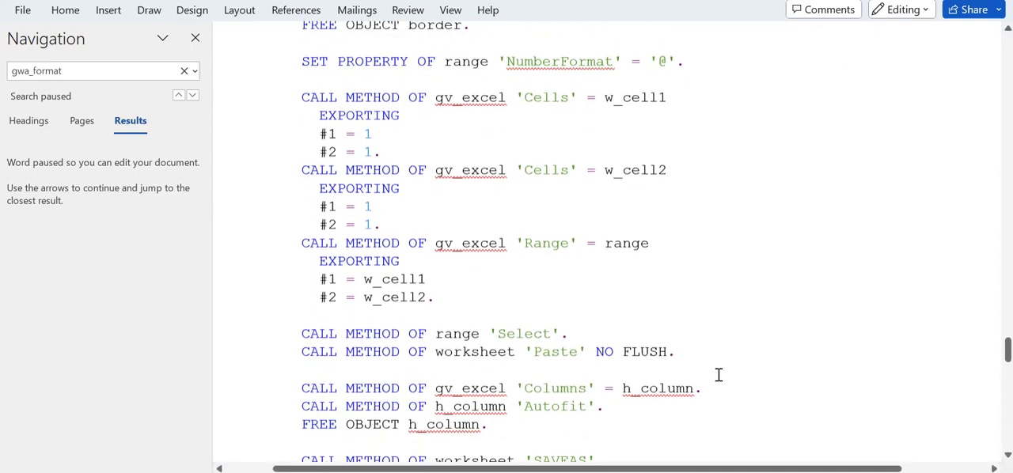
scroll("down", 3)
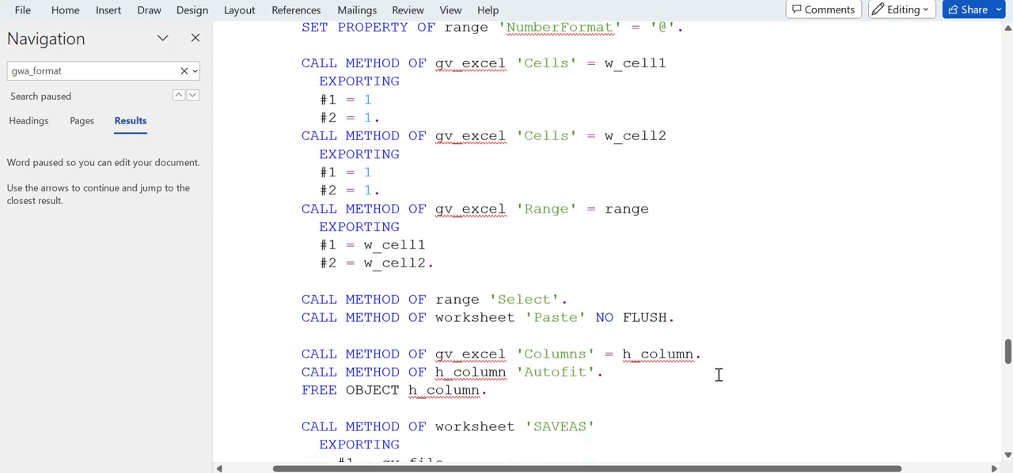
scroll("down", 3)
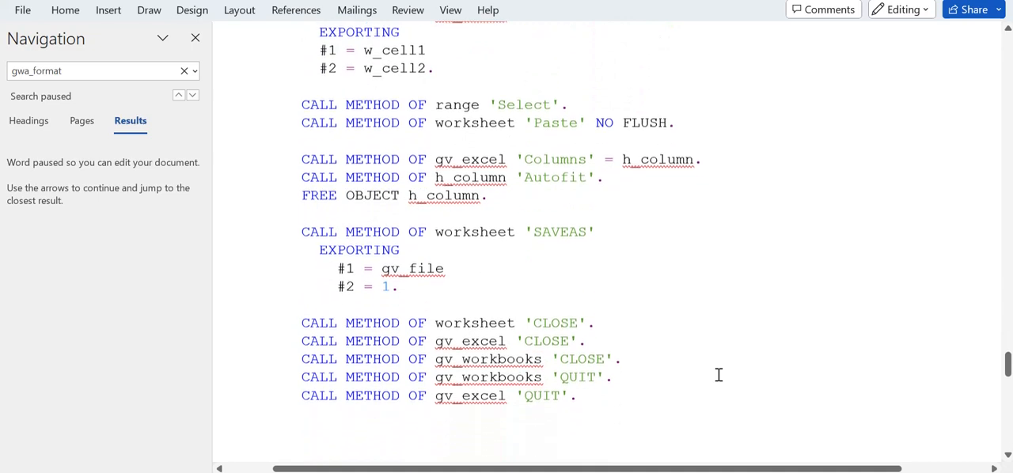
scroll("down", 3)
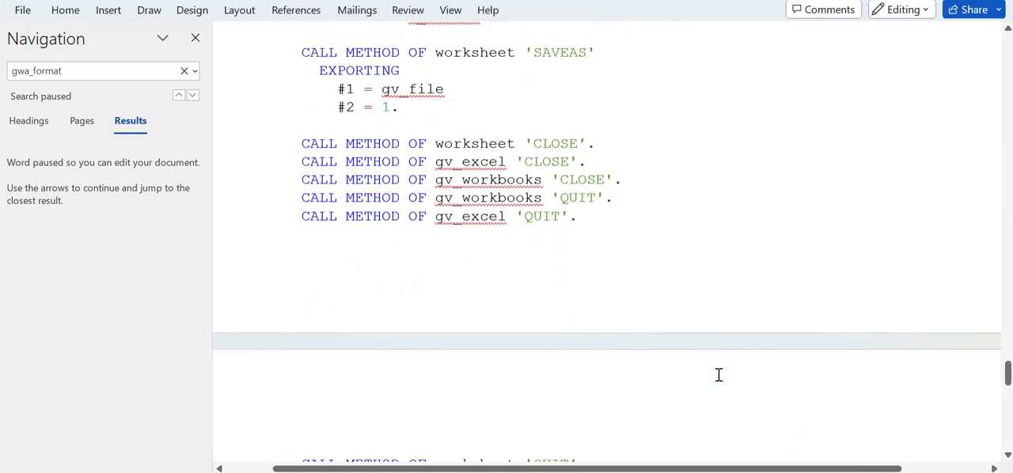
scroll("down", 3)
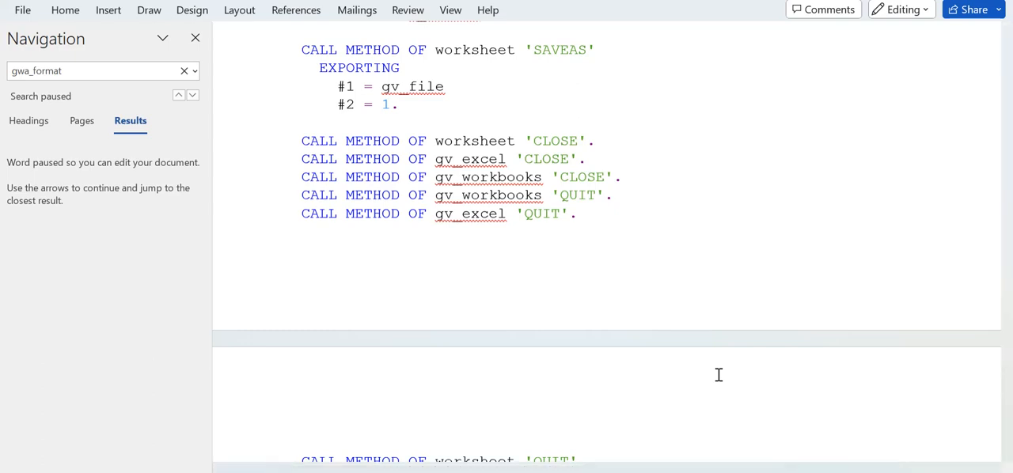
scroll("down", 3)
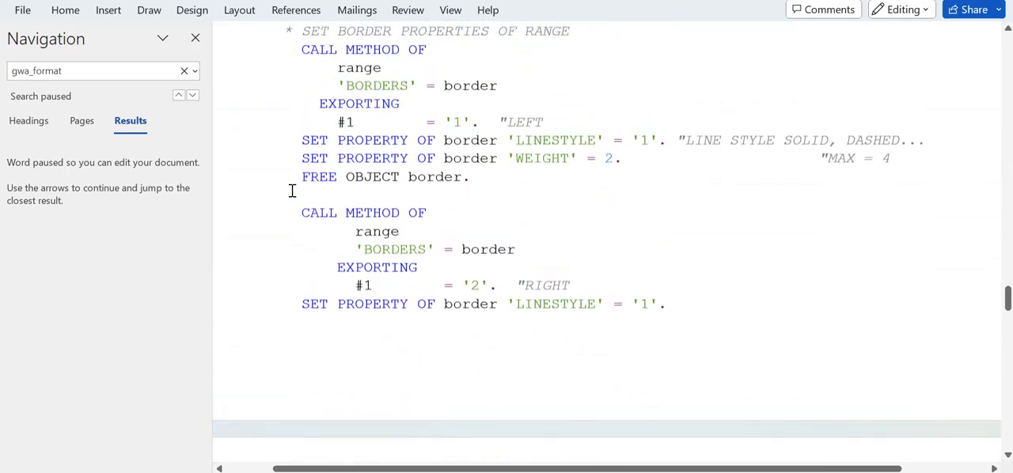
scroll("down", 3)
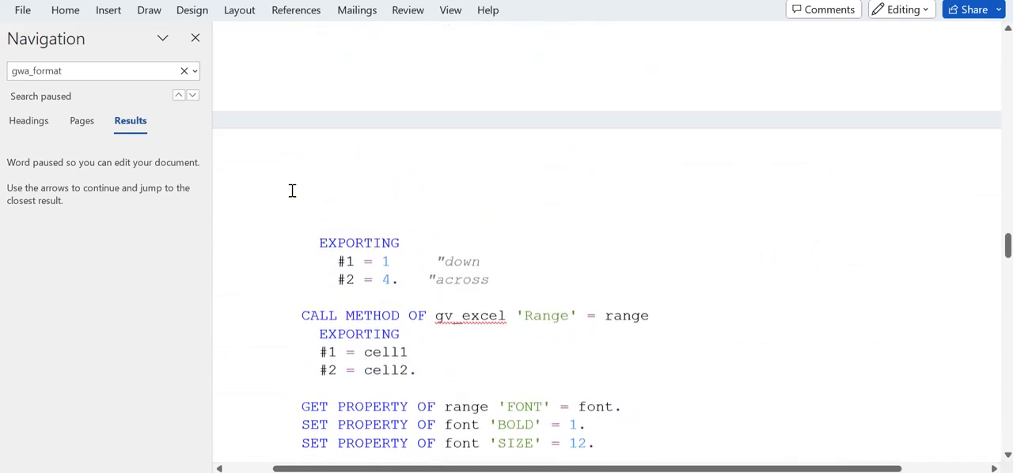